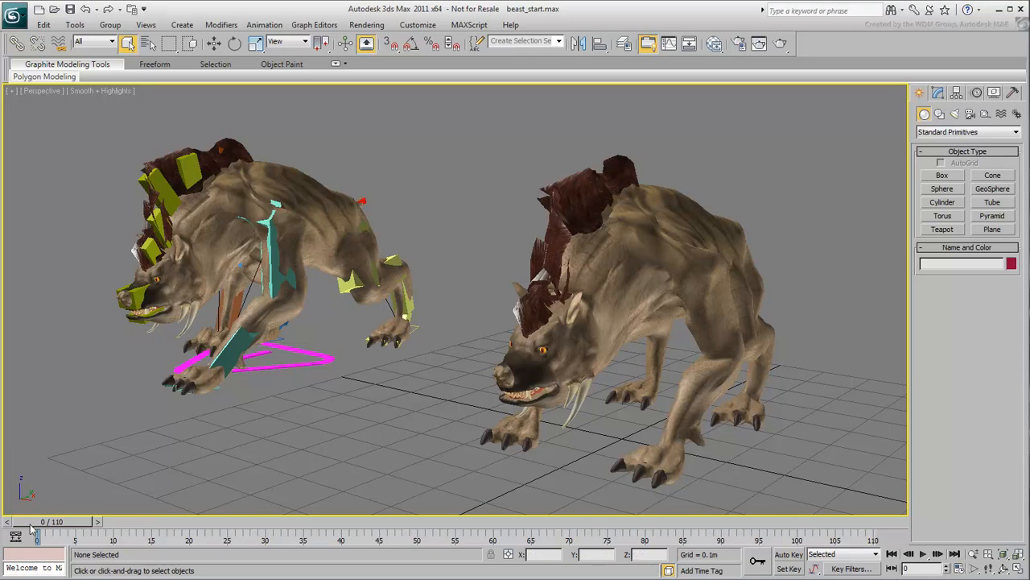
# - Scrub the example rig's animation forward and back, then select the beast mesh
pyautogui.moveTo(36, 522); pyautogui.dragTo(227, 521)
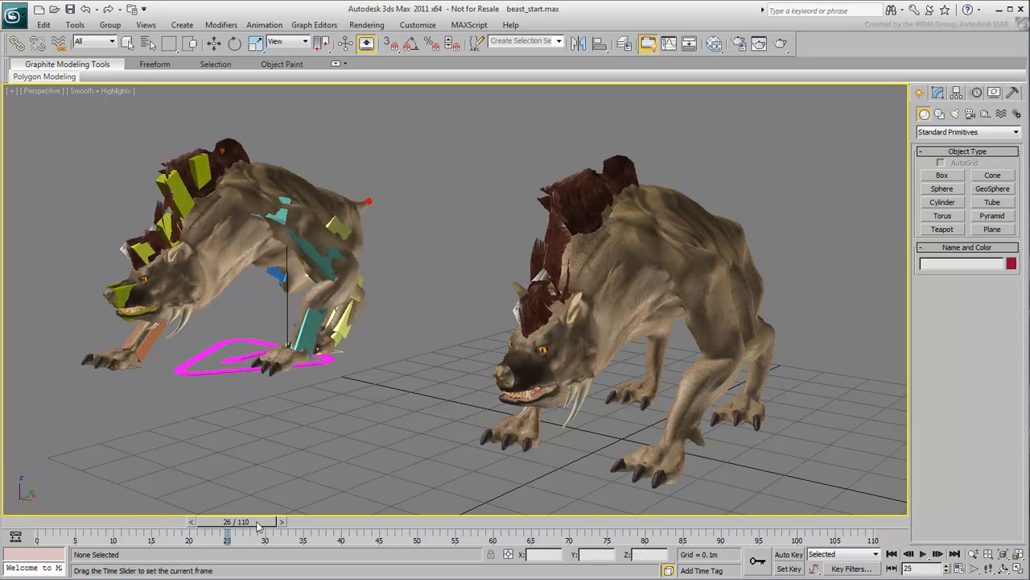
pyautogui.moveTo(228, 530); pyautogui.dragTo(685, 529)
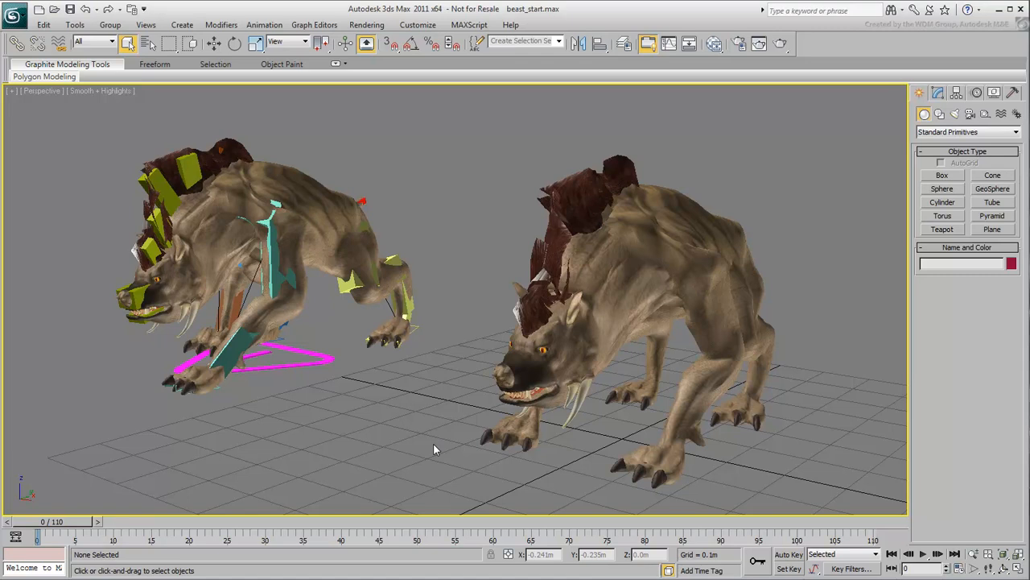
pyautogui.moveTo(435, 449); pyautogui.dragTo(185, 219)
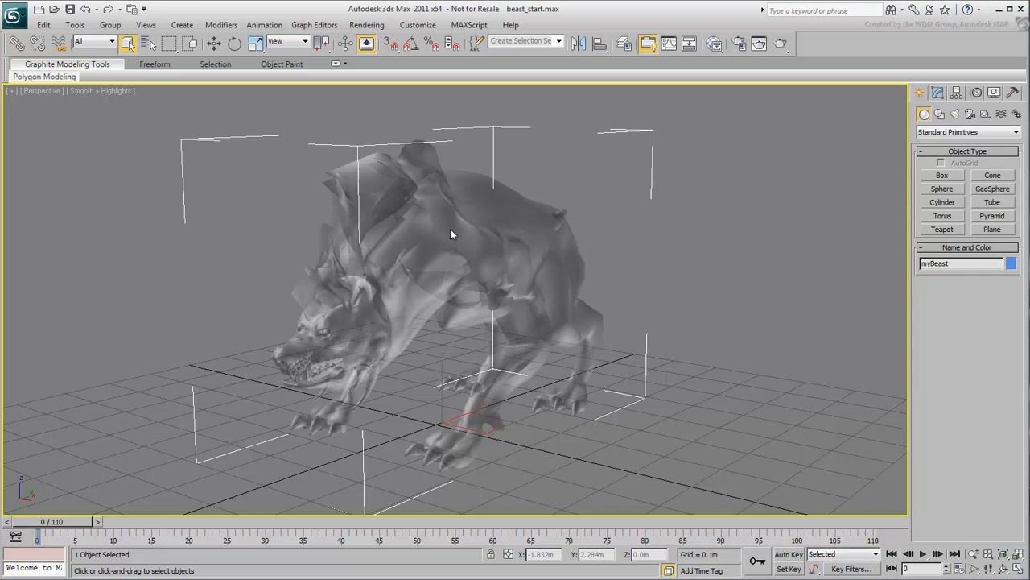
# - Open the quad menu on the see-through beast mesh
pyautogui.rightClick(451, 233)
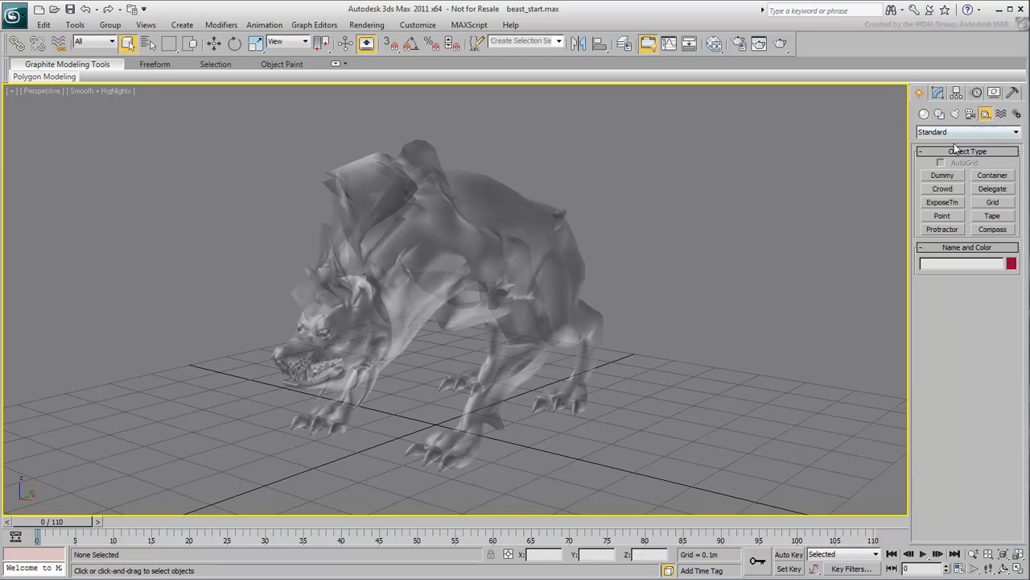
# - Create a CATParent rig base and name it MyBeast
pyautogui.click(966, 132)
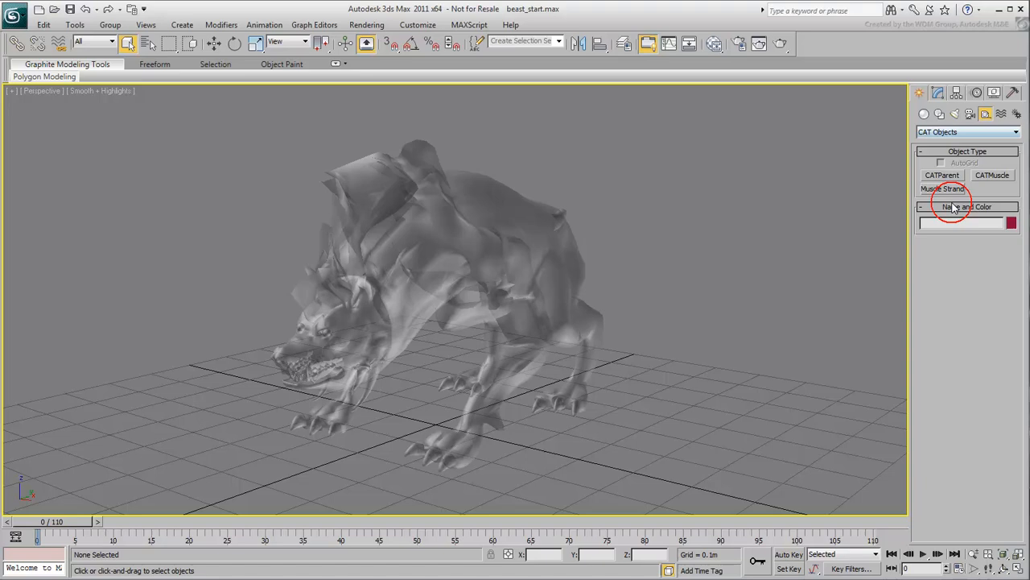
pyautogui.click(941, 175)
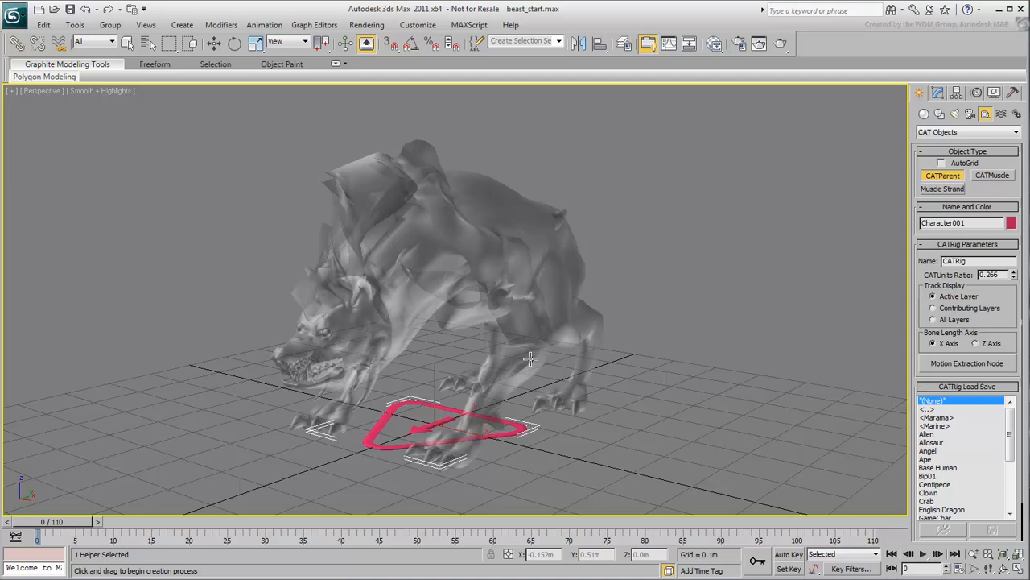
pyautogui.moveTo(731, 266)
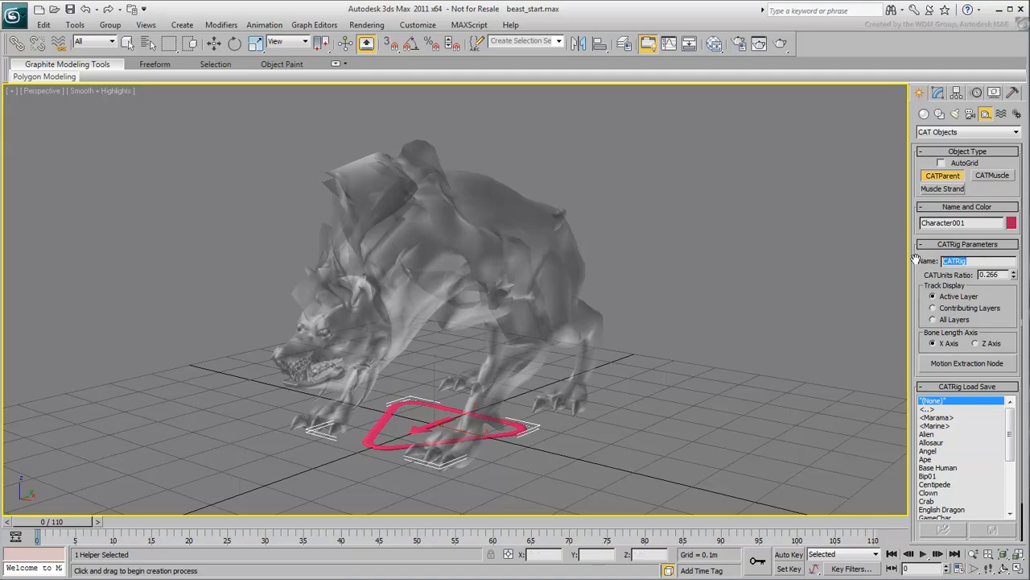
pyautogui.write('MyBeast_')
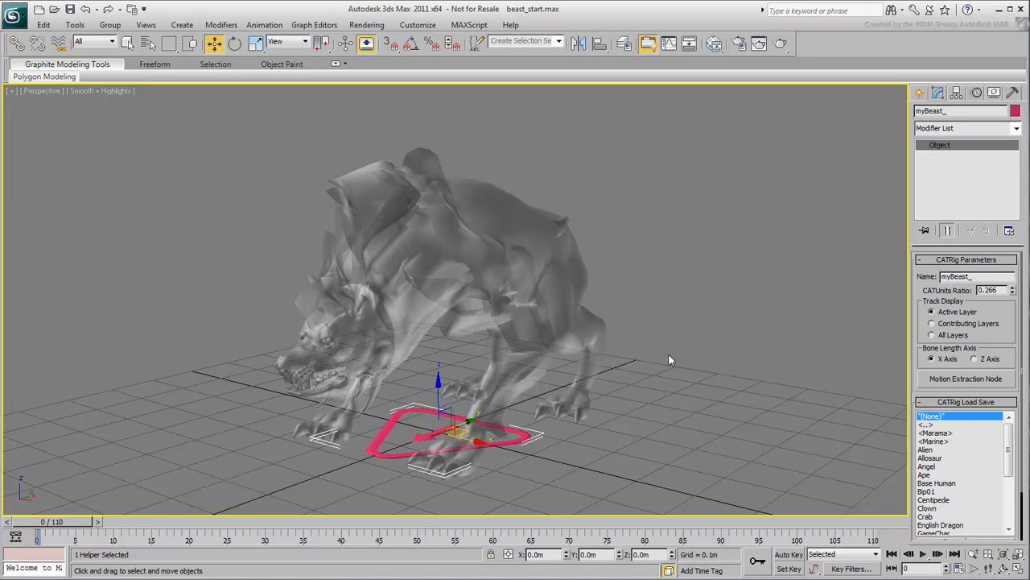
pyautogui.moveTo(910, 350)
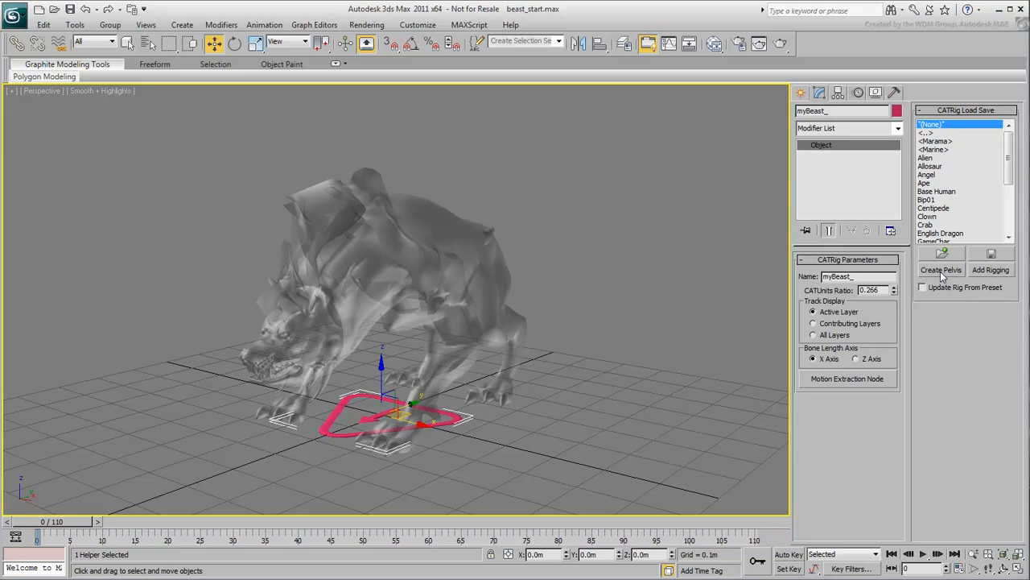
# - Create the pelvis, move it up into the hips, and start rotating it
pyautogui.click(940, 270)
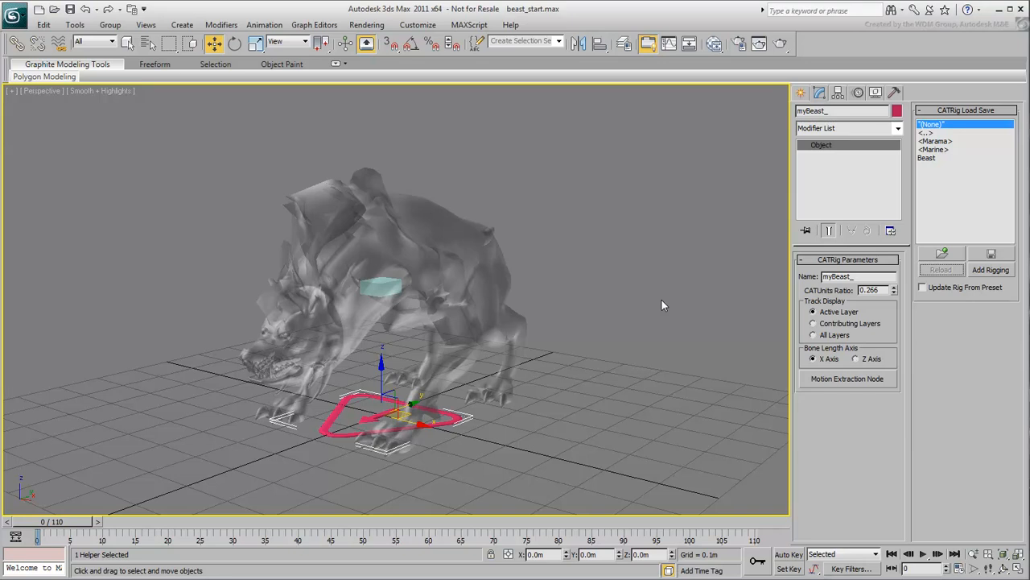
pyautogui.moveTo(471, 270)
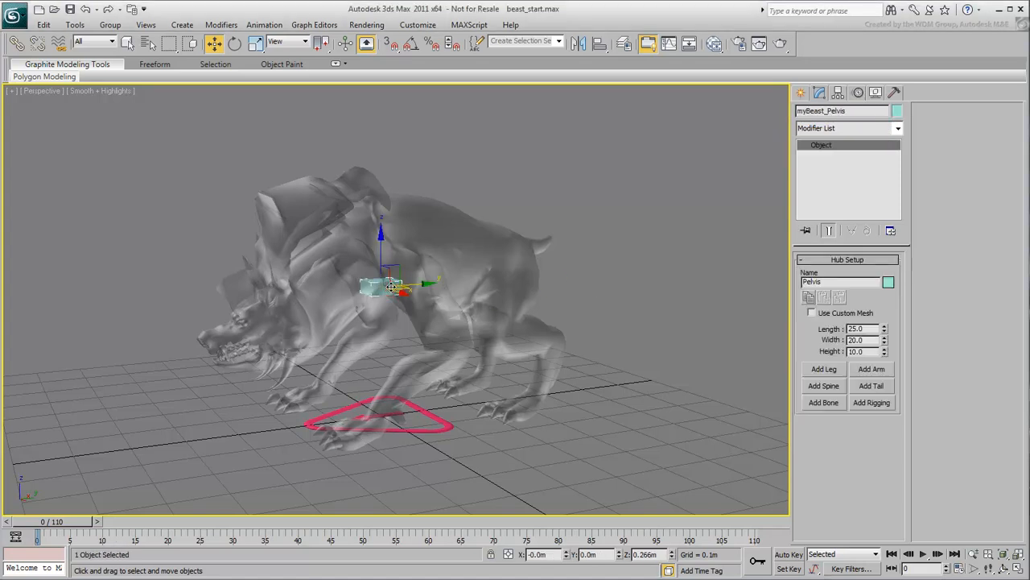
pyautogui.moveTo(391, 285); pyautogui.dragTo(451, 266)
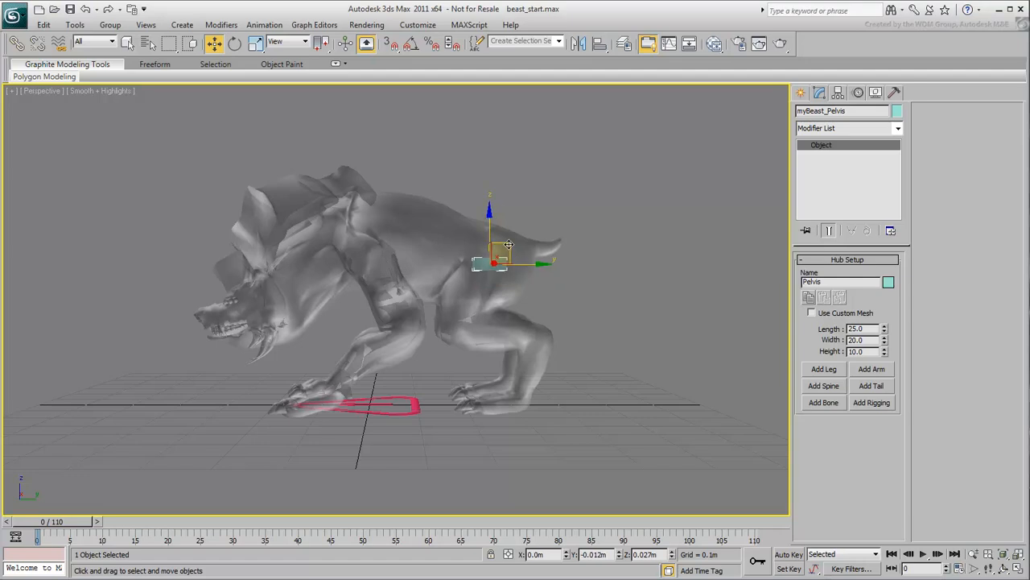
pyautogui.click(234, 43)
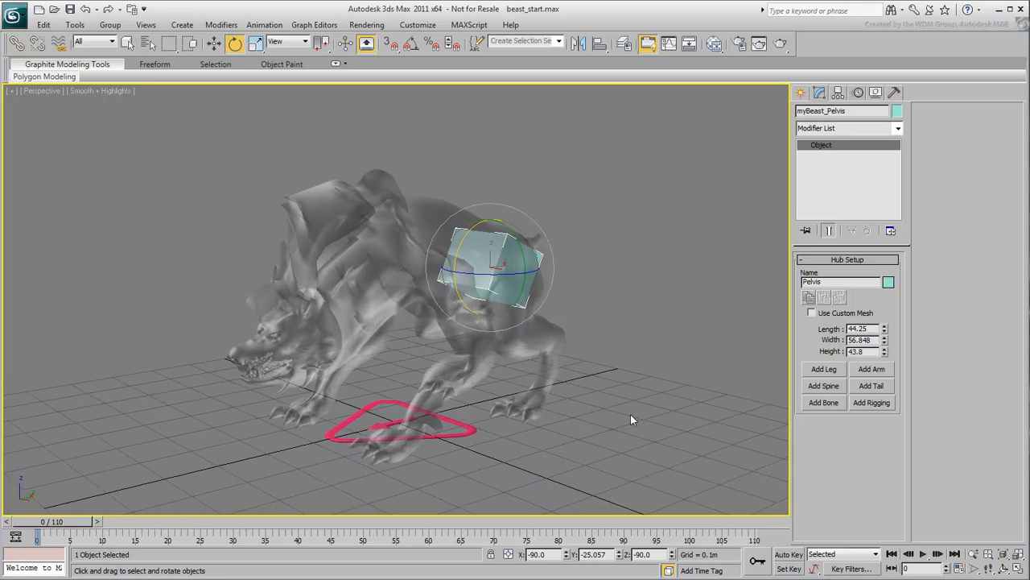
# - Add a leg to the pelvis and rotate its bones into the left hind leg
pyautogui.click(824, 369)
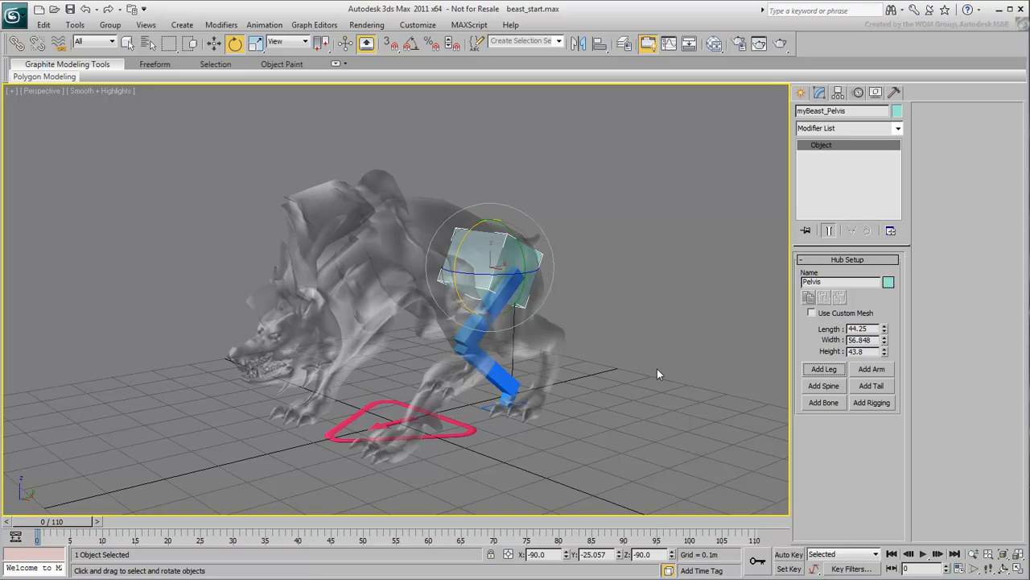
pyautogui.moveTo(486, 323)
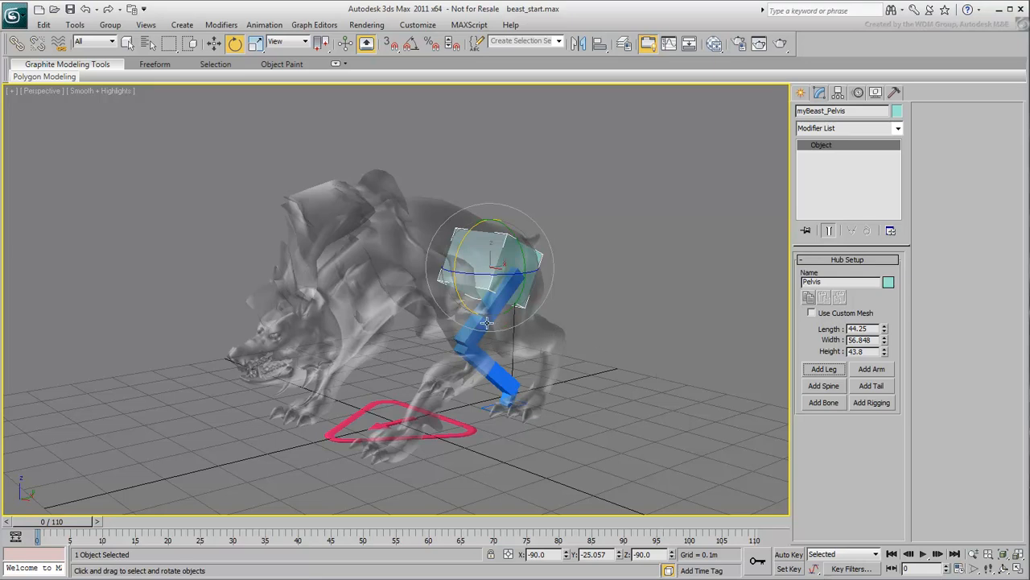
pyautogui.click(823, 369)
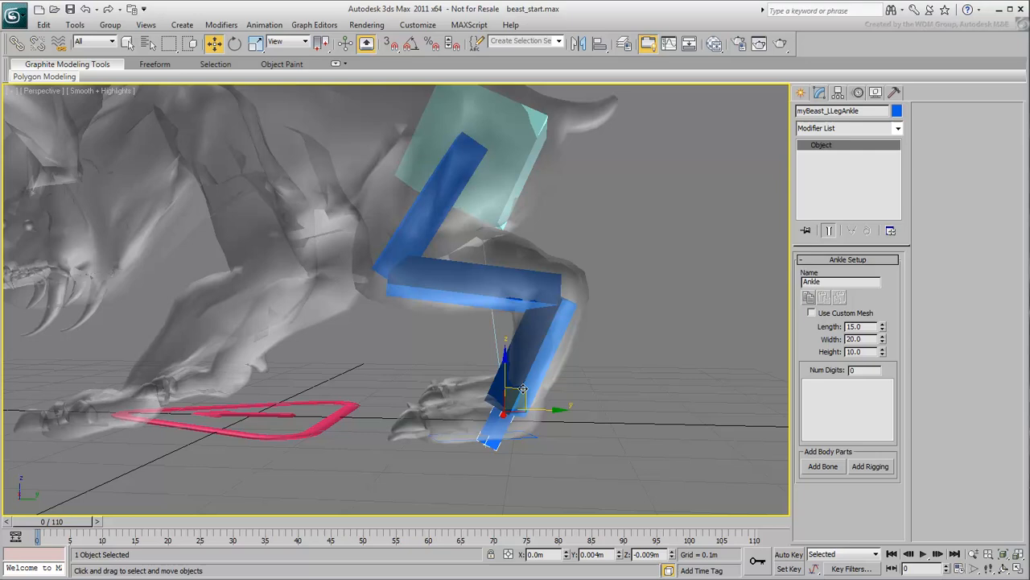
pyautogui.click(235, 42)
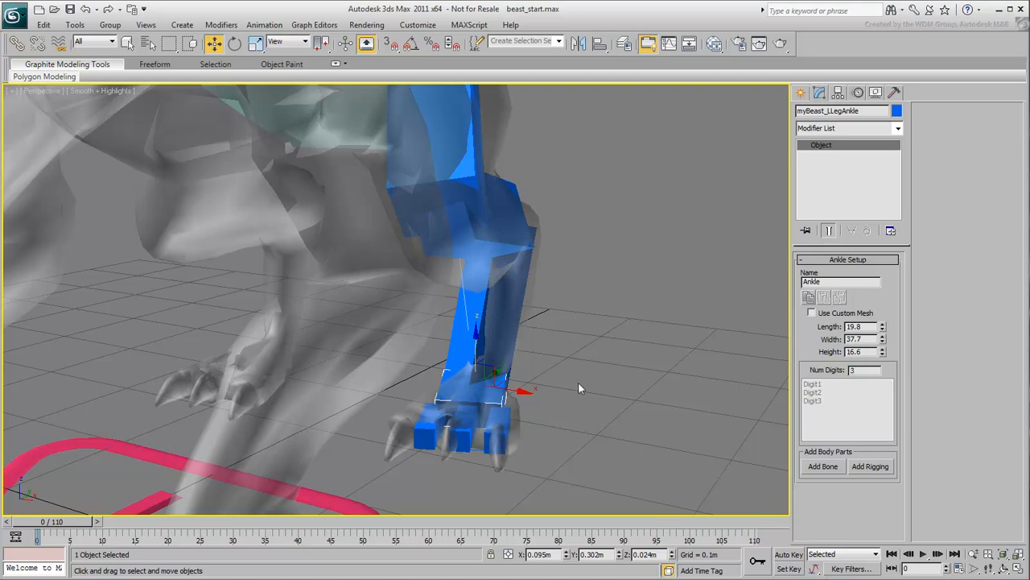
# - Pick a quad menu command on the left hind foot to align its toes
pyautogui.rightClick(535, 365)
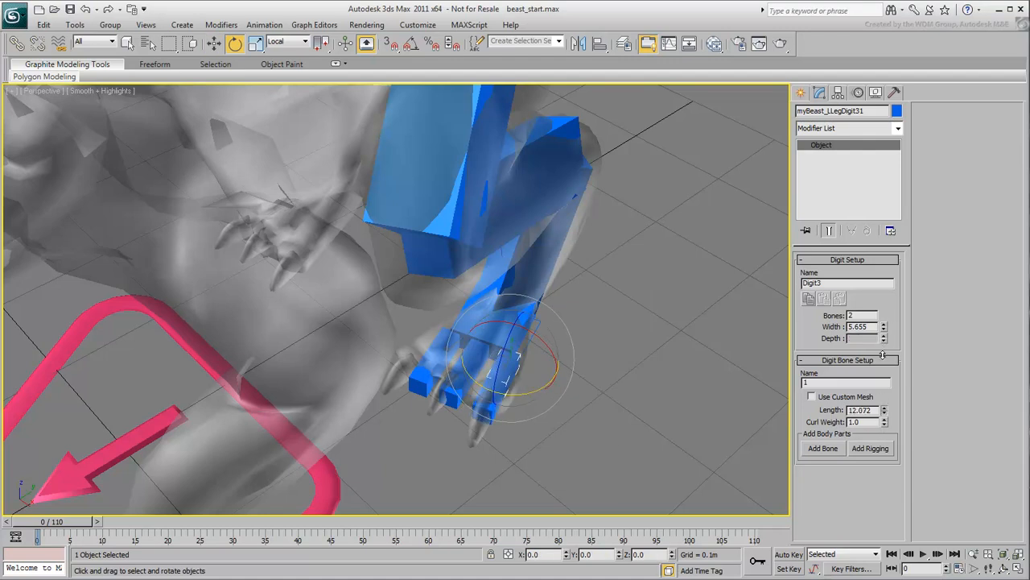
pyautogui.click(884, 407)
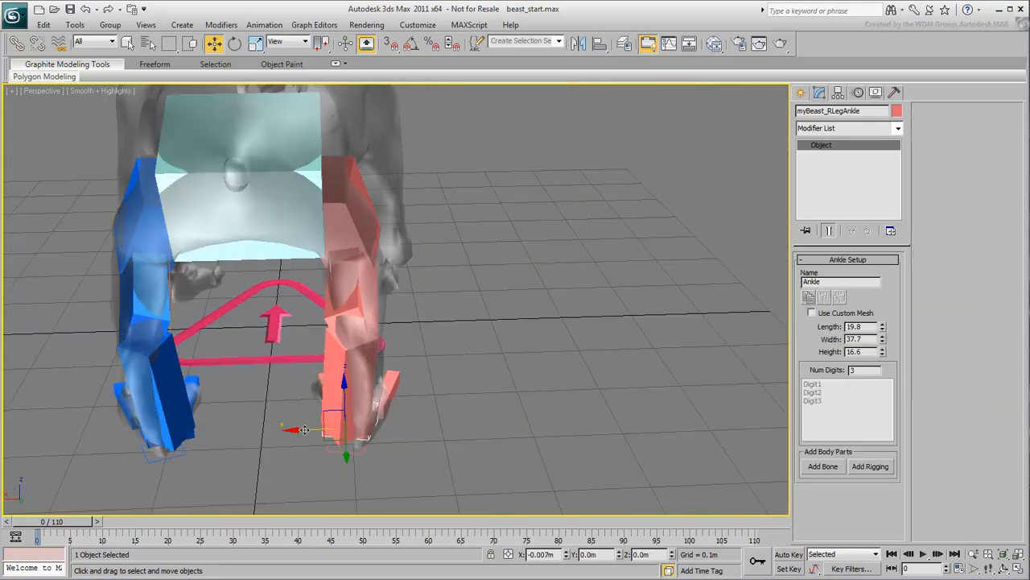
# - Switch to the Rotate tool to fit the right hind leg's bones
pyautogui.click(234, 44)
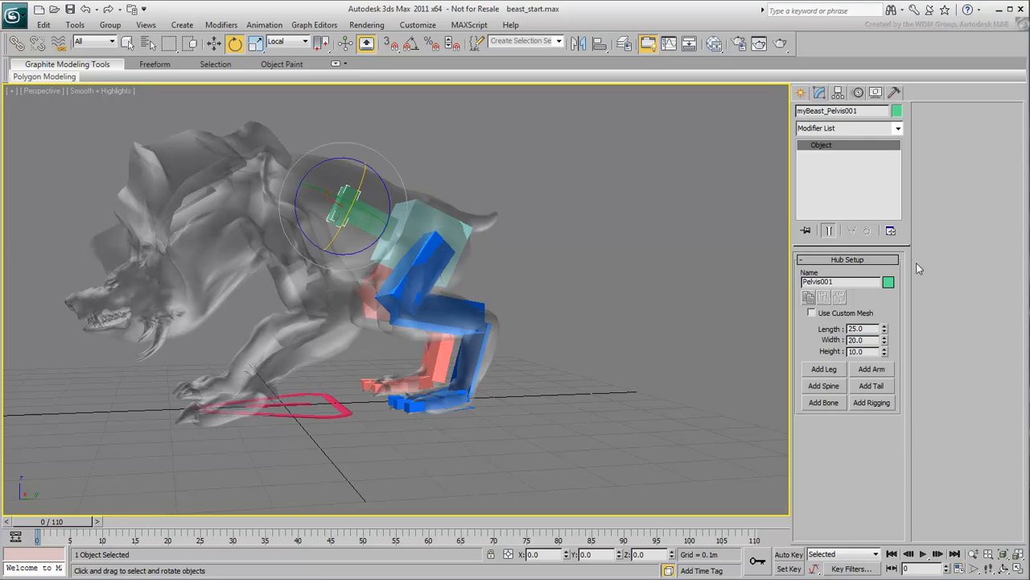
# - Rename the front hub Torso and rotate it to follow the beast's back
pyautogui.write('Torso')
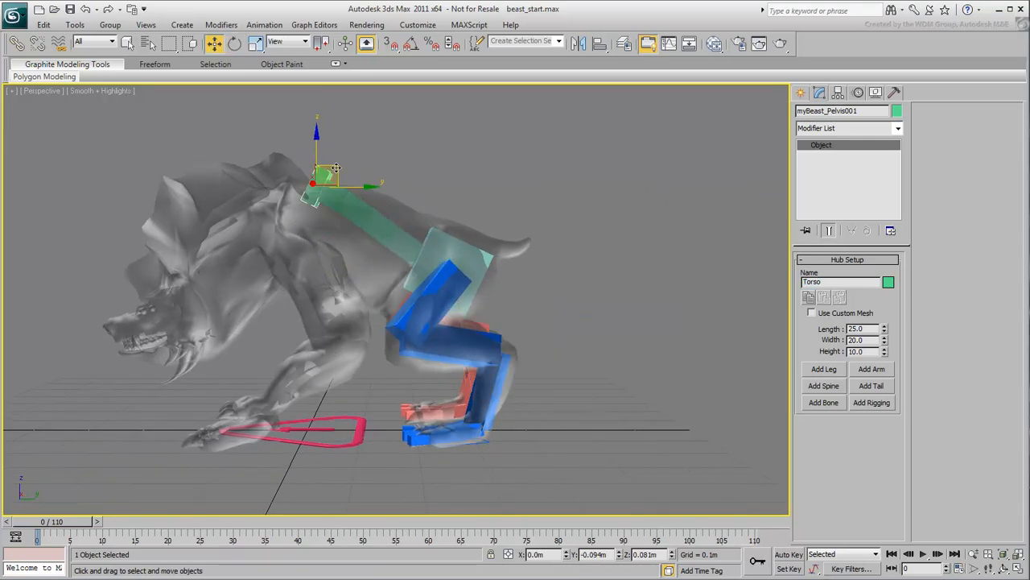
pyautogui.click(233, 44)
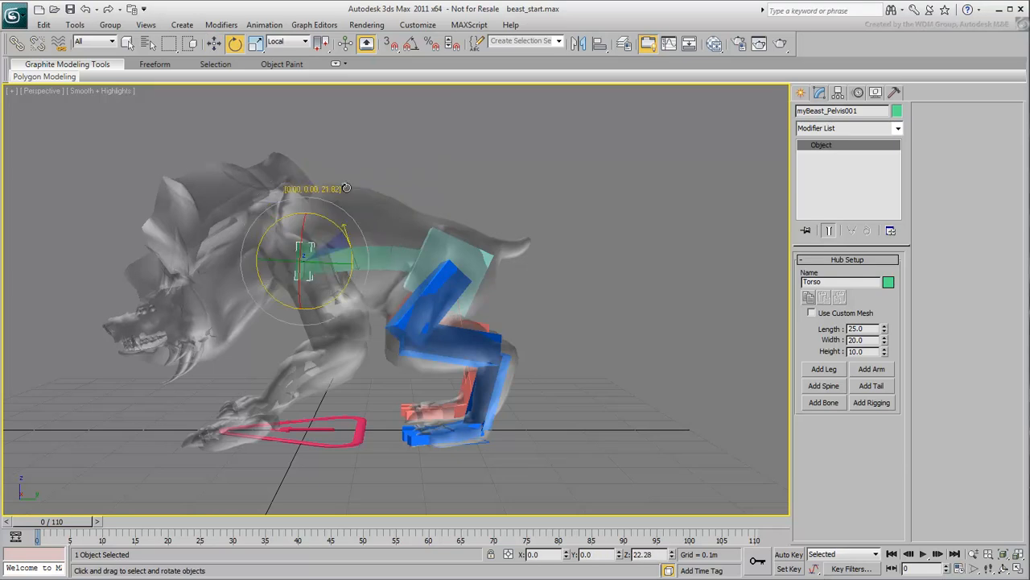
pyautogui.click(213, 43)
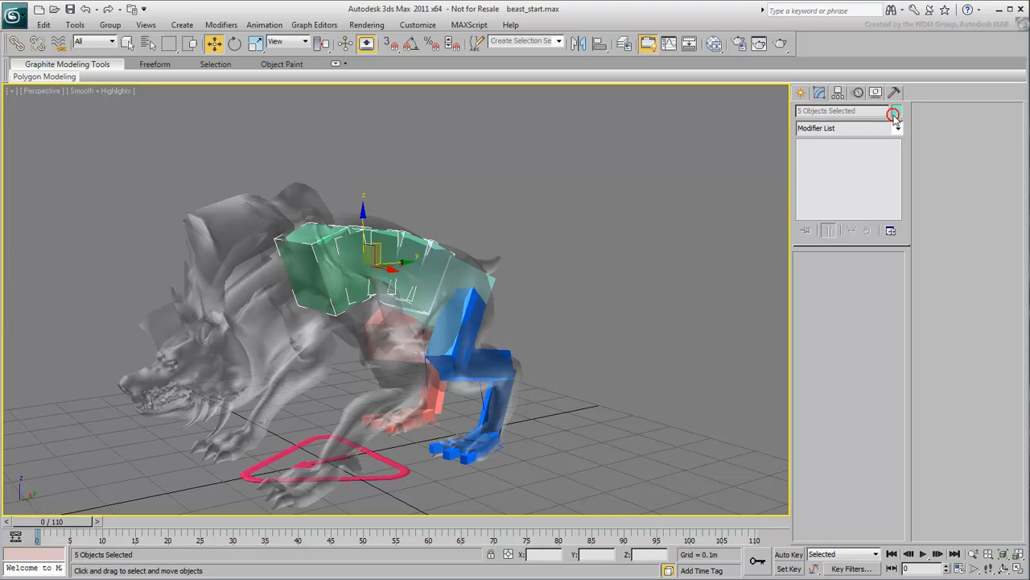
# - Make the five spine and torso pieces yellow, then reselect the Torso hub
pyautogui.click(896, 111)
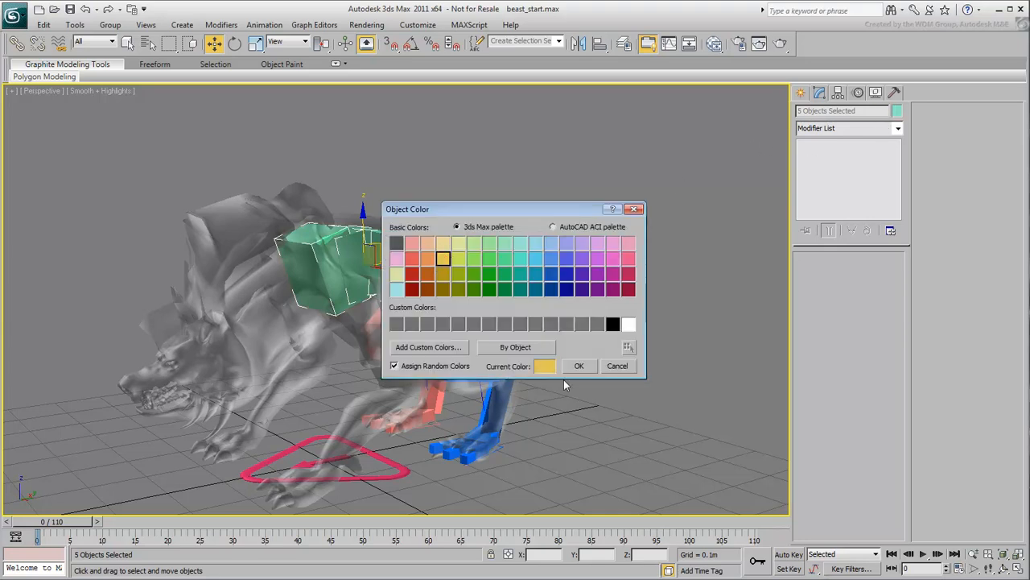
pyautogui.click(579, 366)
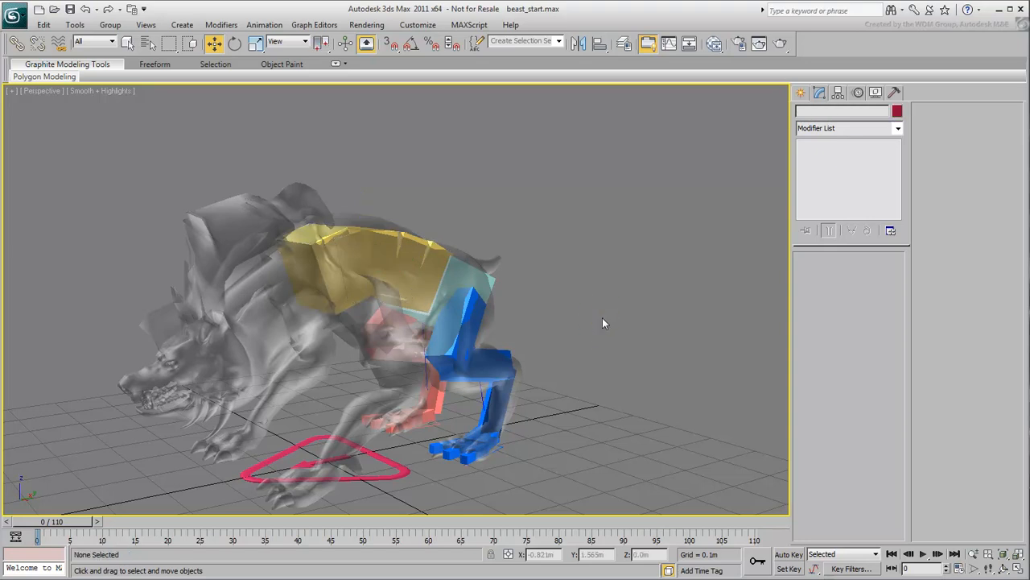
pyautogui.click(330, 266)
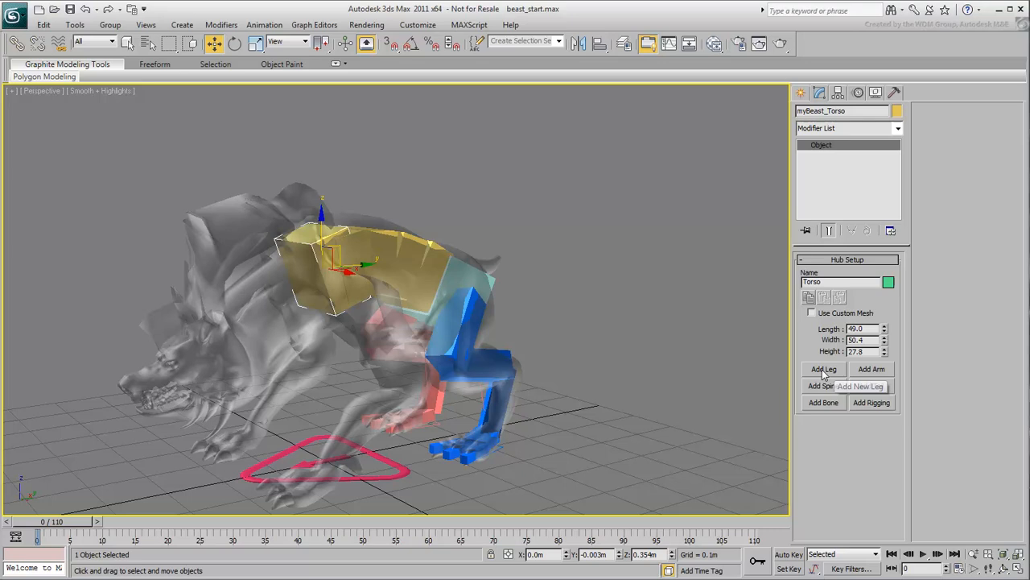
# - Add a front leg to the Torso, move it into the front limb, and rotate its toes
pyautogui.click(823, 368)
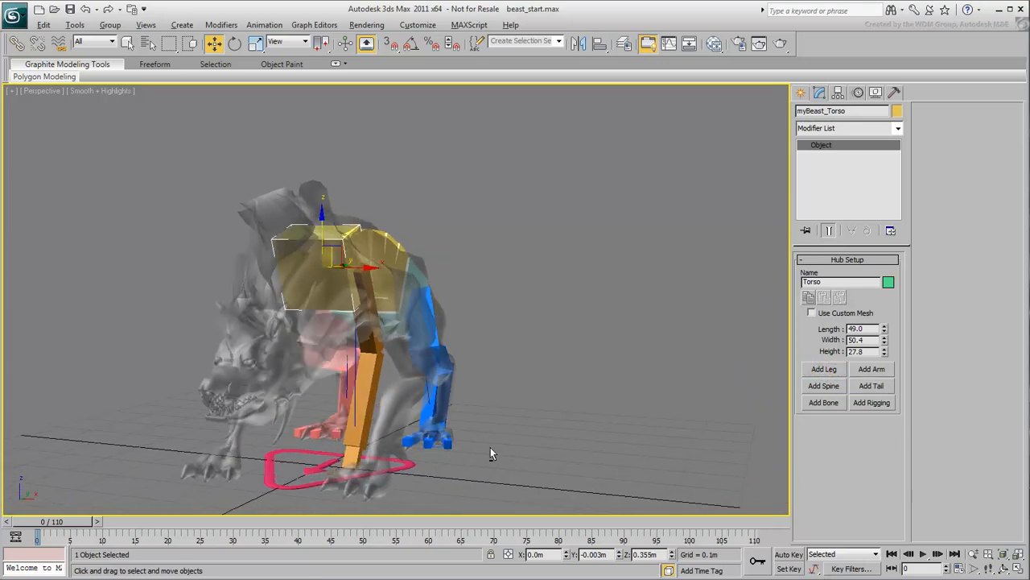
pyautogui.moveTo(493, 453); pyautogui.dragTo(385, 338)
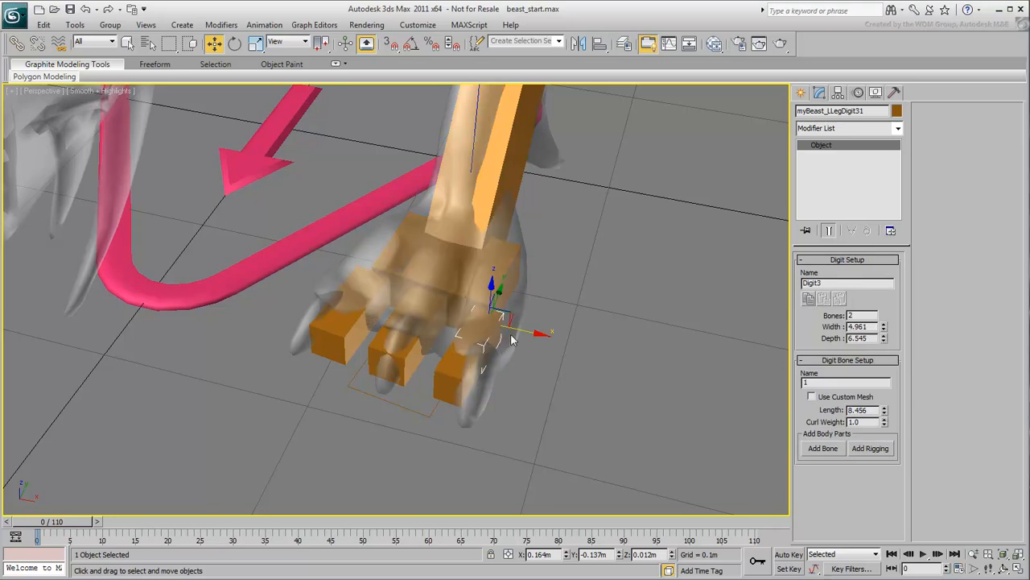
pyautogui.click(234, 43)
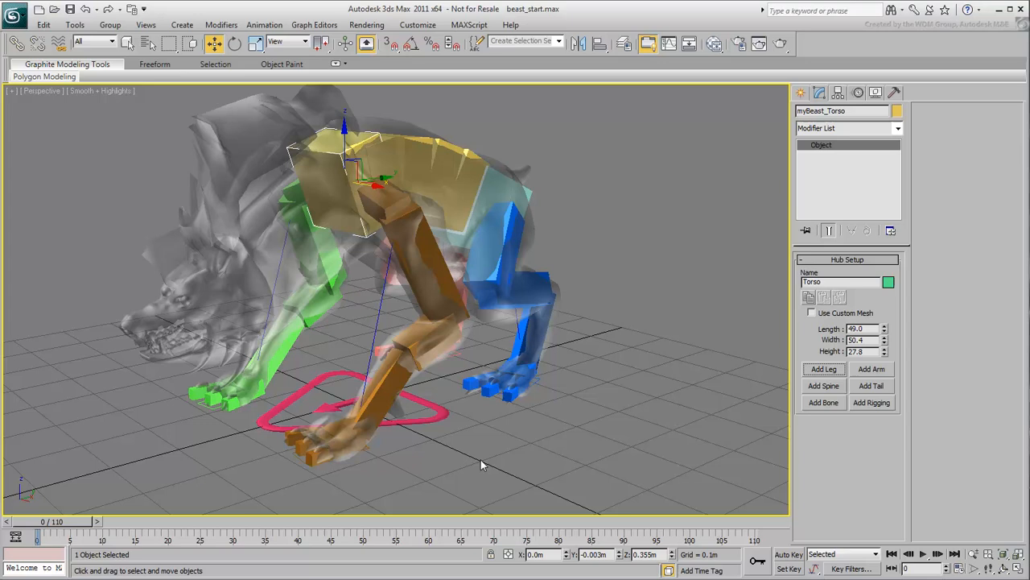
pyautogui.moveTo(823, 385)
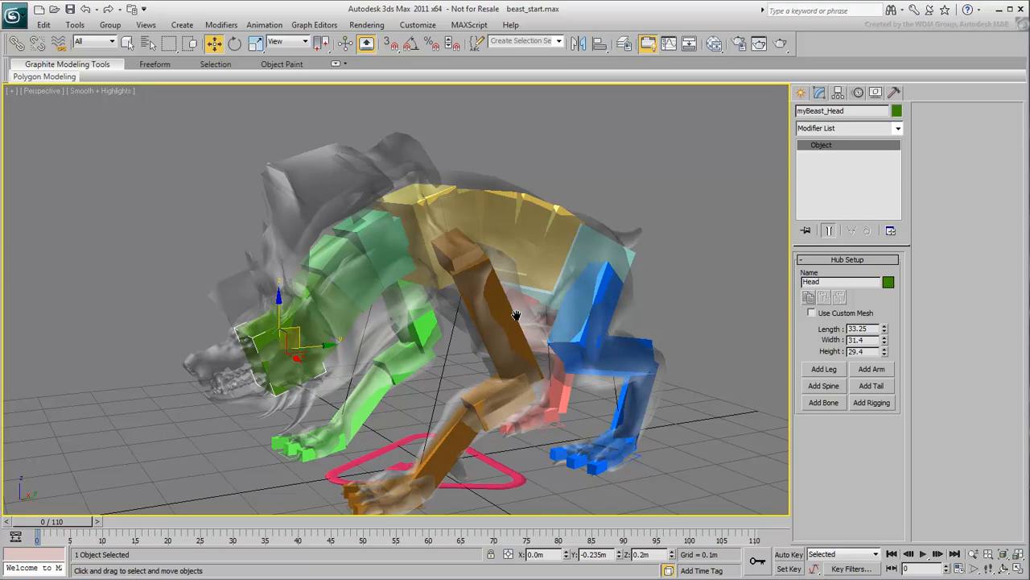
# - Zoom the viewport in on the beast's hips around the Pelvis hub
pyautogui.moveTo(515, 314); pyautogui.dragTo(455, 358)
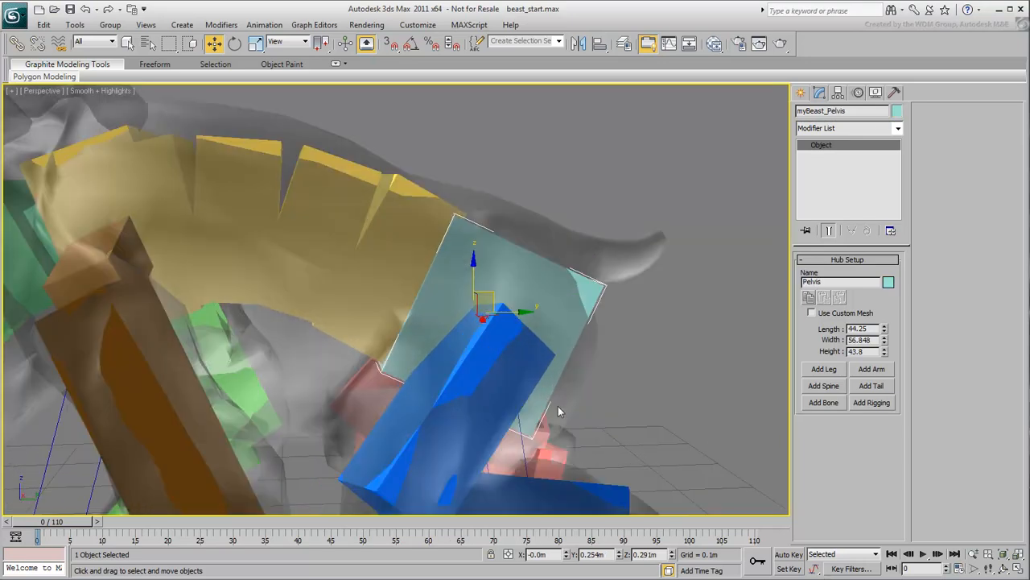
# - In wireframe, add a tail to the Pelvis and bend its base and tip upward
pyautogui.press('f3')
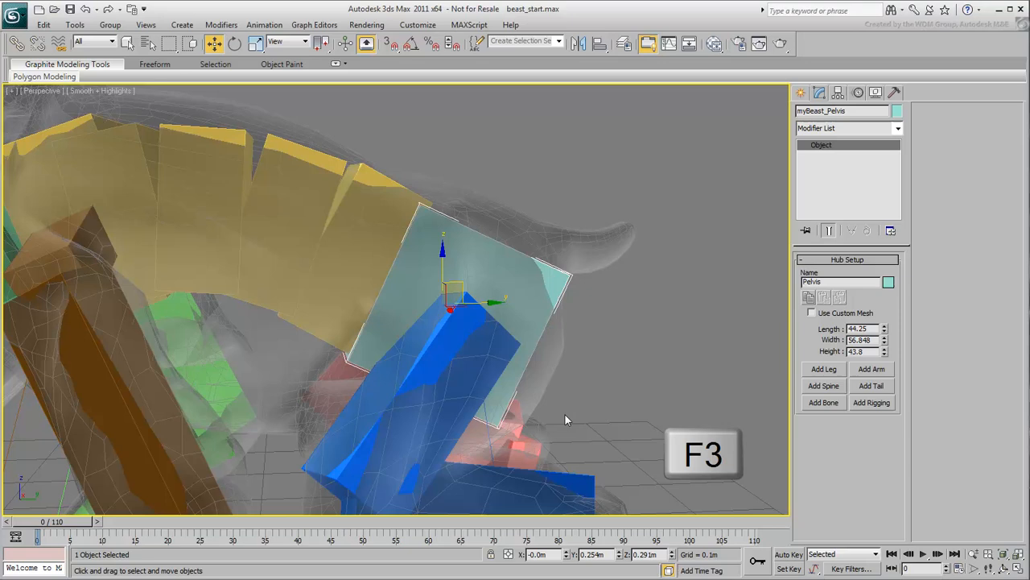
pyautogui.press('F3')
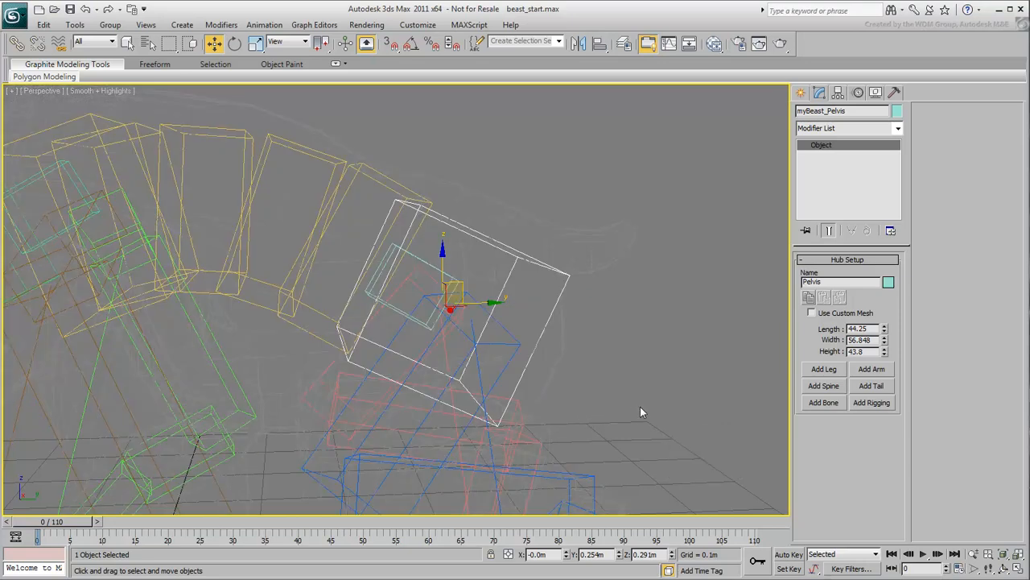
pyautogui.click(871, 386)
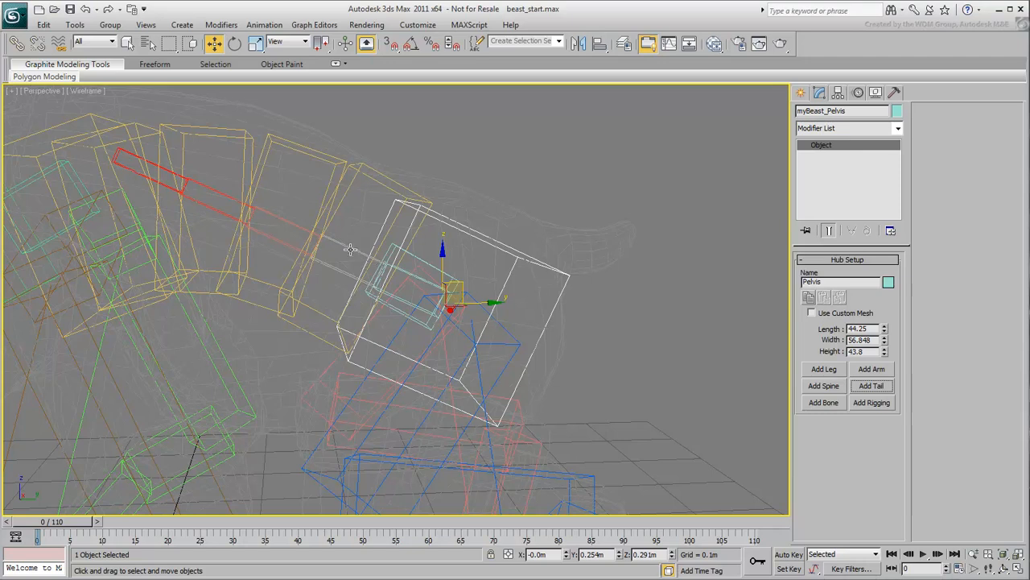
pyautogui.click(872, 385)
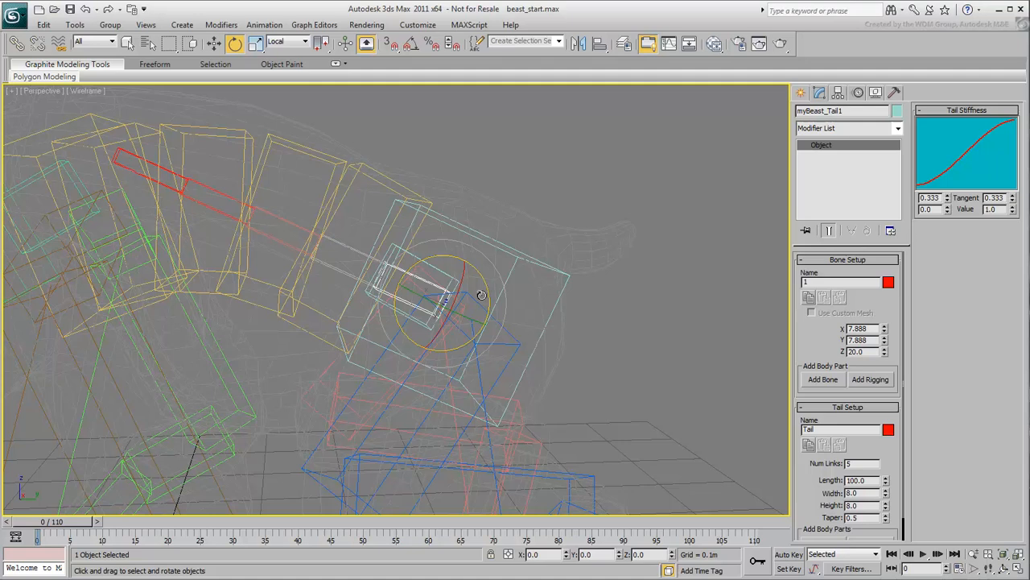
pyautogui.moveTo(482, 295); pyautogui.dragTo(483, 439)
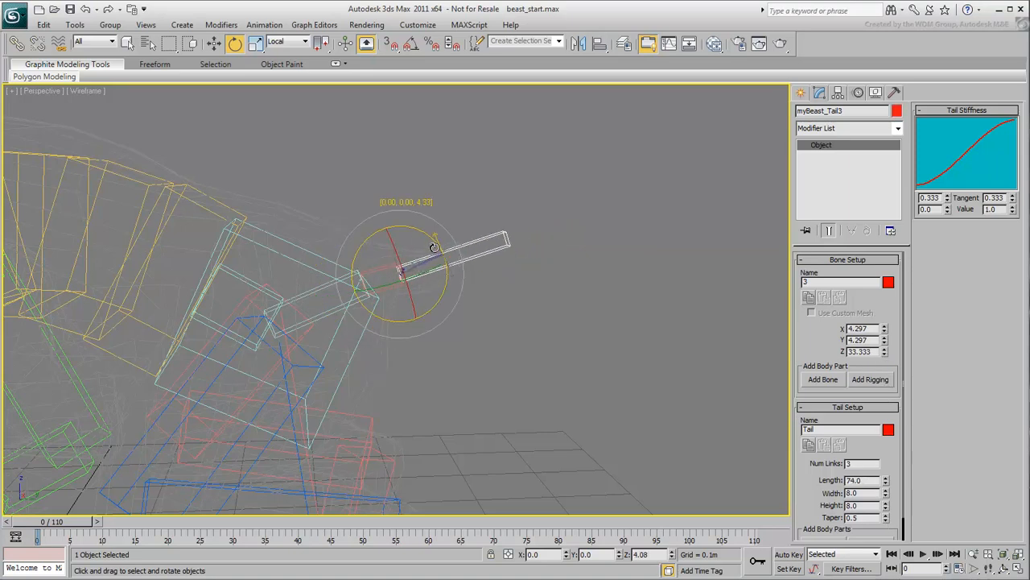
pyautogui.moveTo(435, 247); pyautogui.dragTo(475, 362)
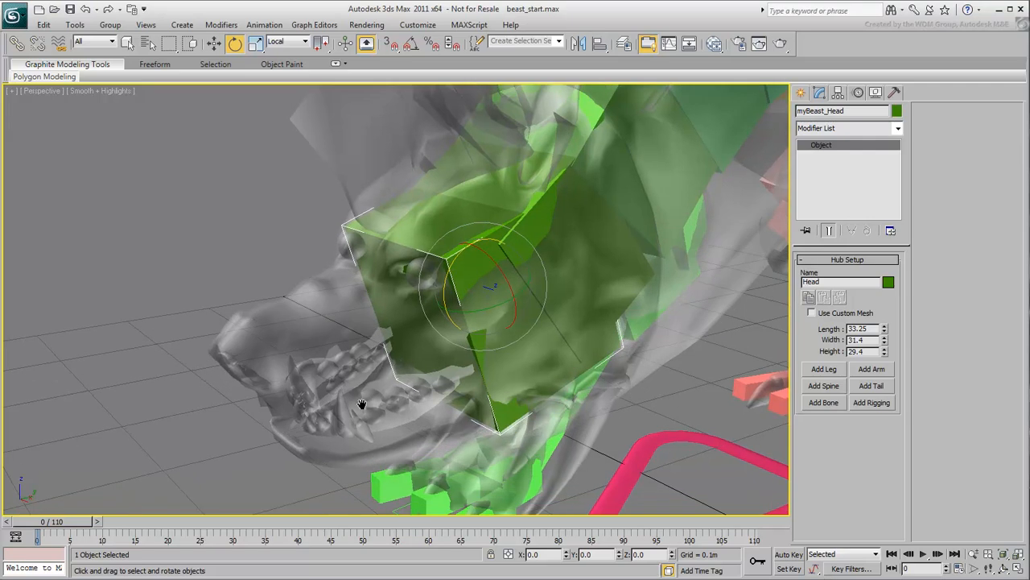
# - Show the head in wireframe and add a new bone to the Head hub
pyautogui.press('f3')
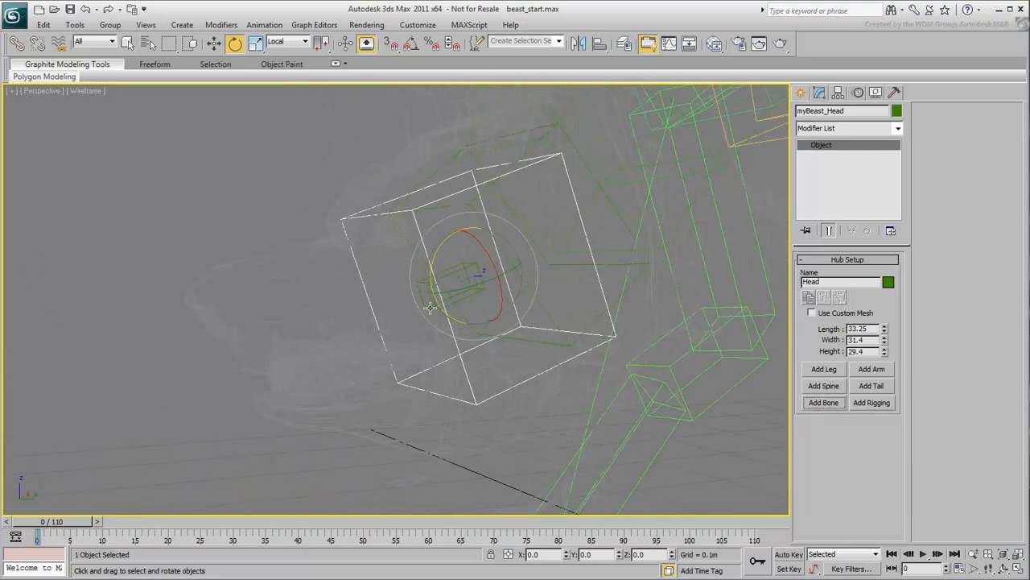
pyautogui.click(823, 369)
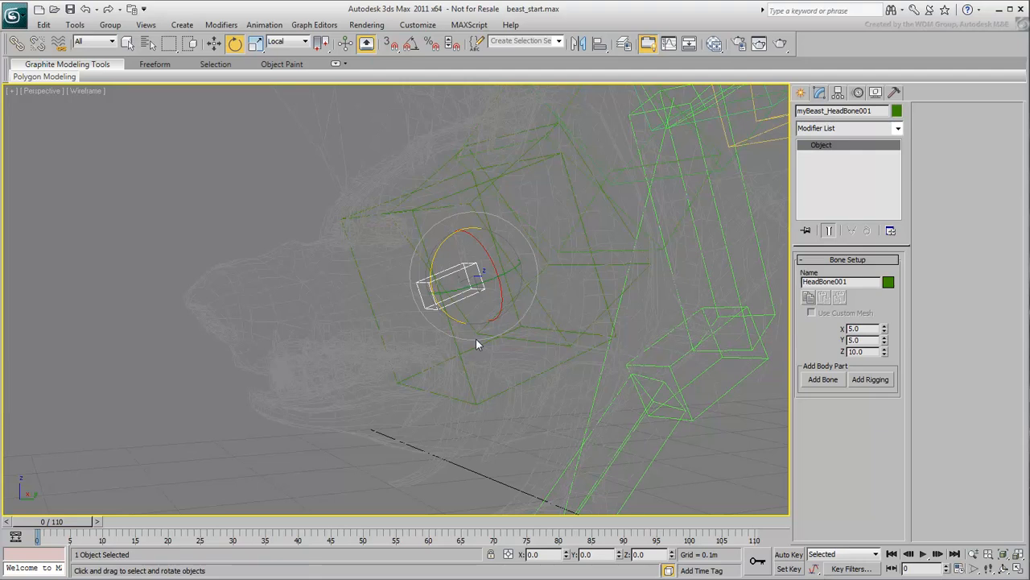
pyautogui.press('`')
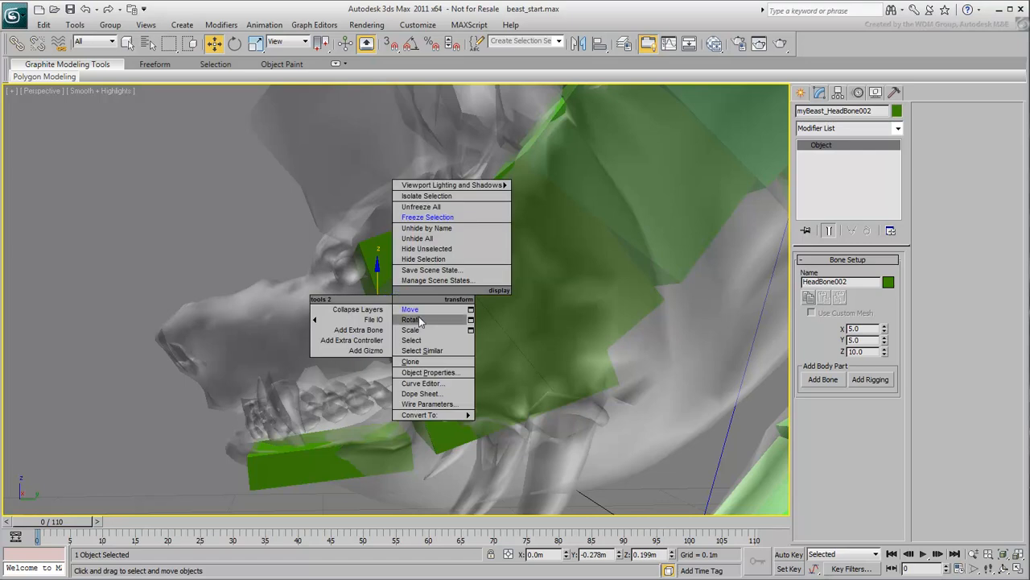
# - Rotate and move HeadBone002 into the beast's muzzle
pyautogui.click(410, 320)
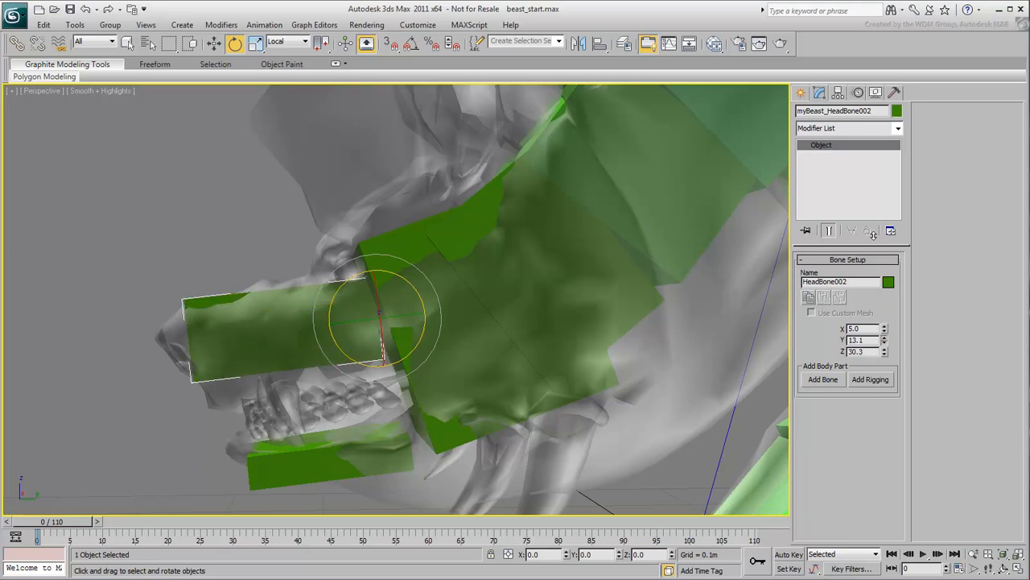
pyautogui.rightClick(378, 330)
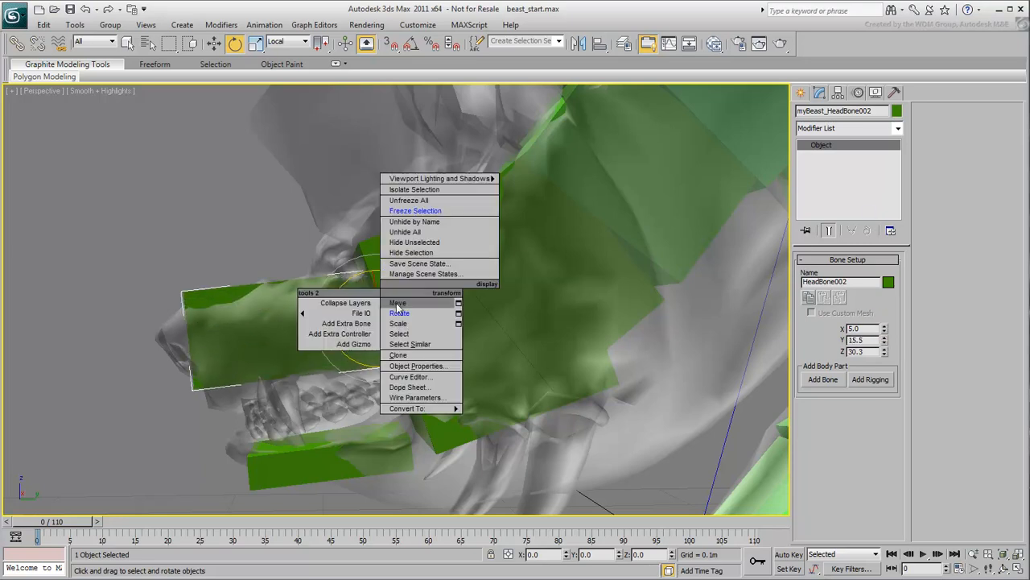
pyautogui.click(397, 303)
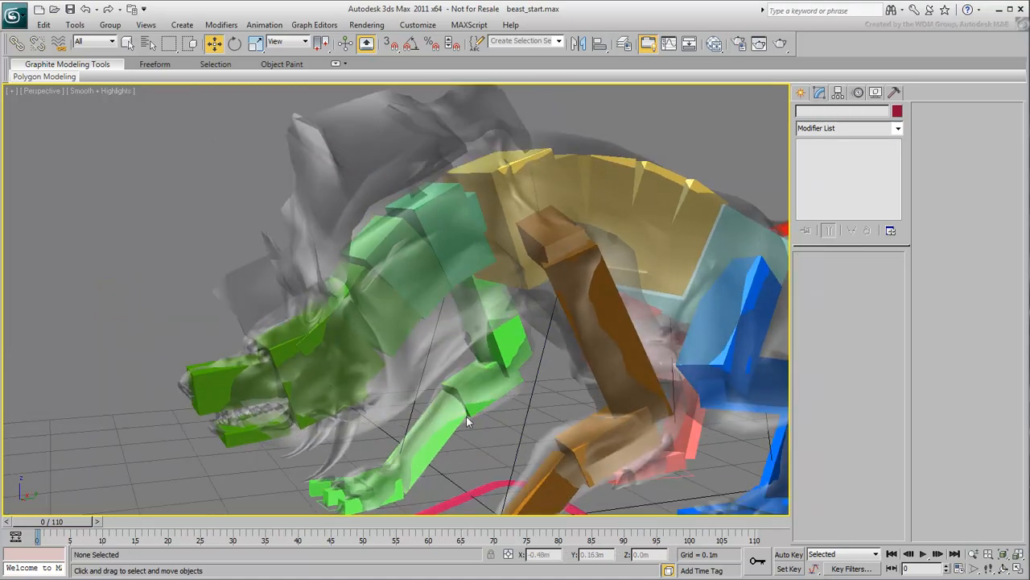
# - Deselect the rig, zoom and orbit around the torso and shoulders, then zoom back out
pyautogui.click(313, 362)
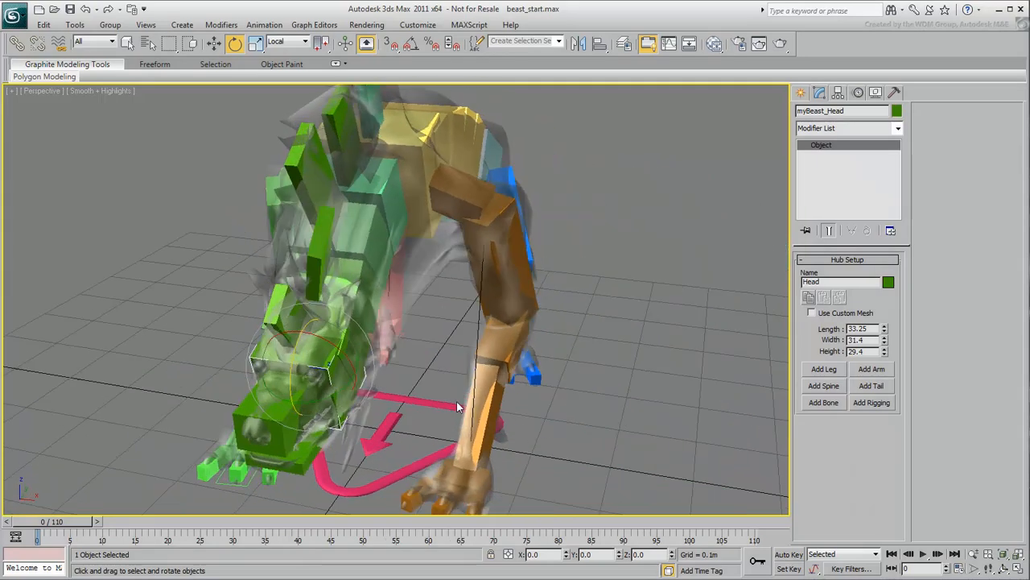
pyautogui.moveTo(458, 406); pyautogui.dragTo(543, 398)
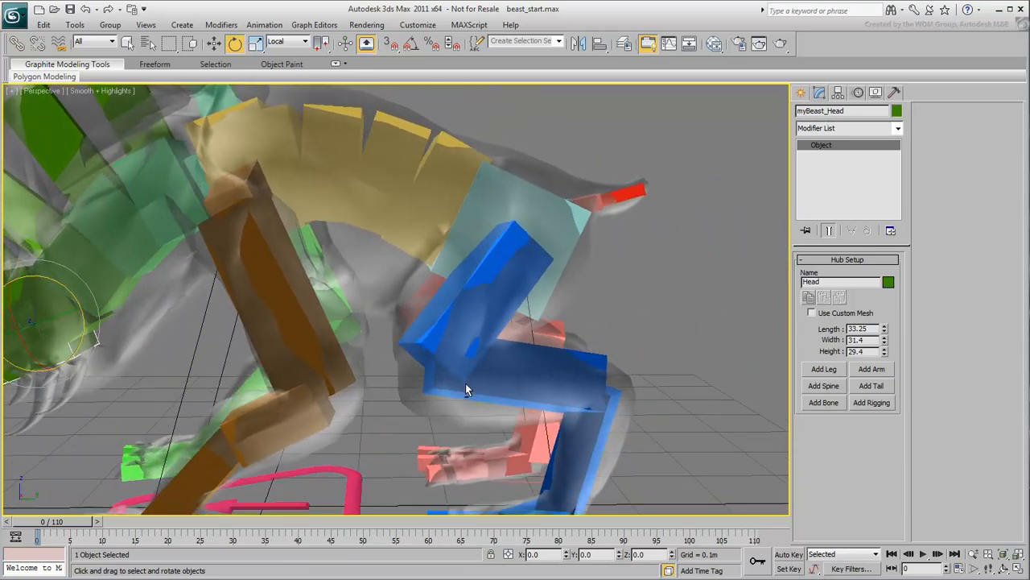
pyautogui.moveTo(466, 391); pyautogui.dragTo(389, 437)
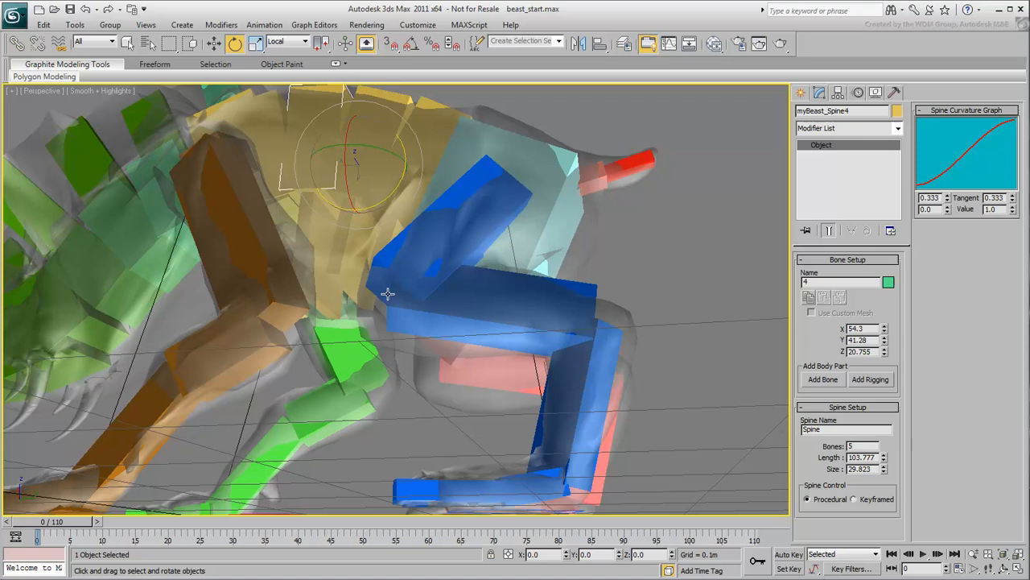
pyautogui.moveTo(386, 294); pyautogui.dragTo(638, 306)
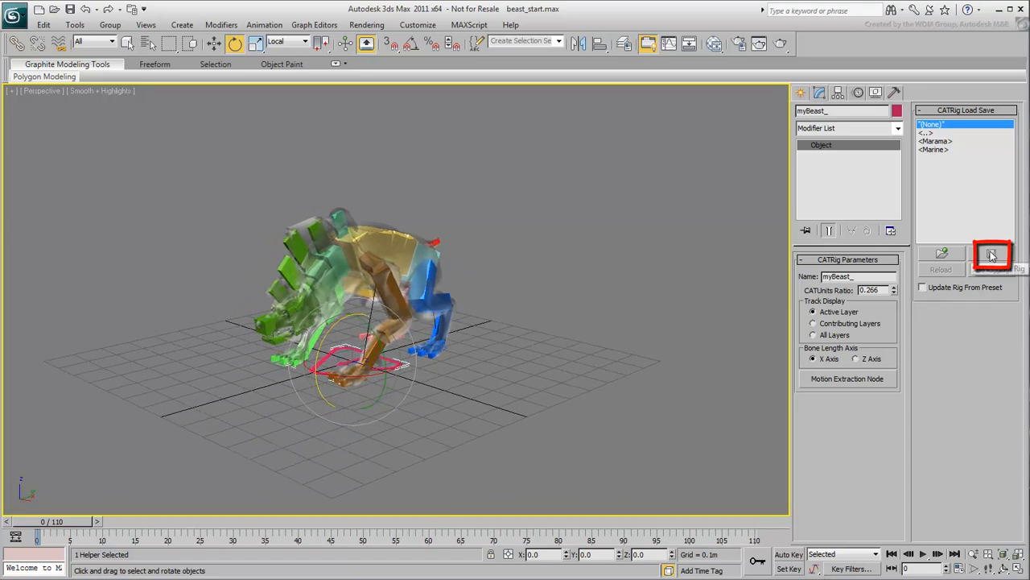
# - Save the rig through Save Rig under the file name 'myBeast'
pyautogui.click(992, 254)
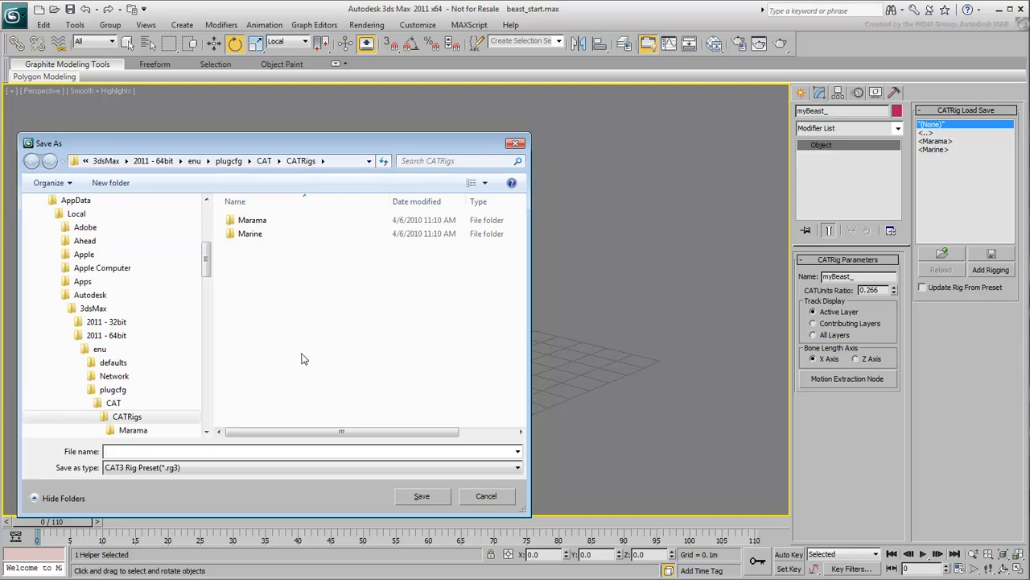
pyautogui.write('myBeast')
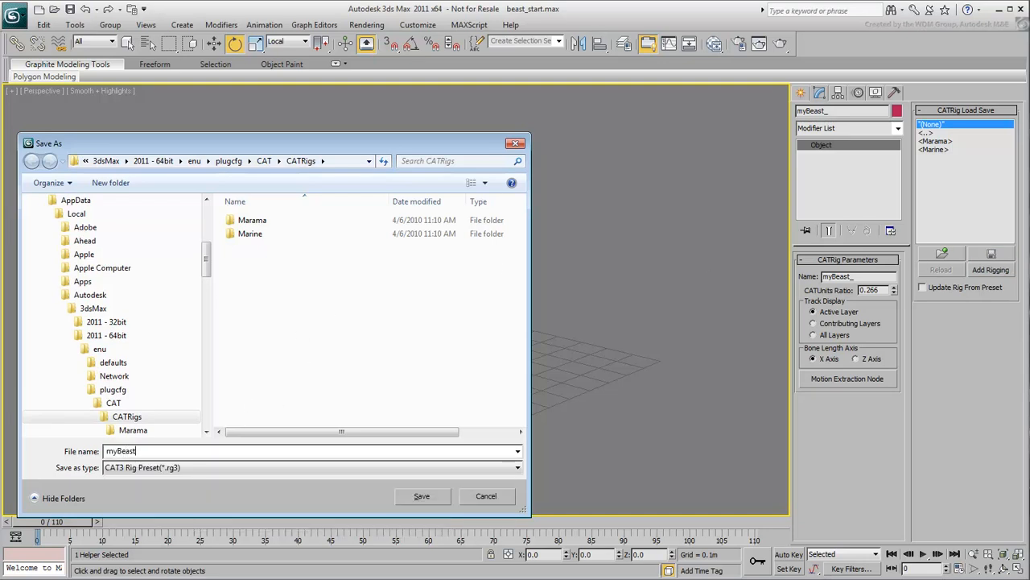
pyautogui.click(422, 495)
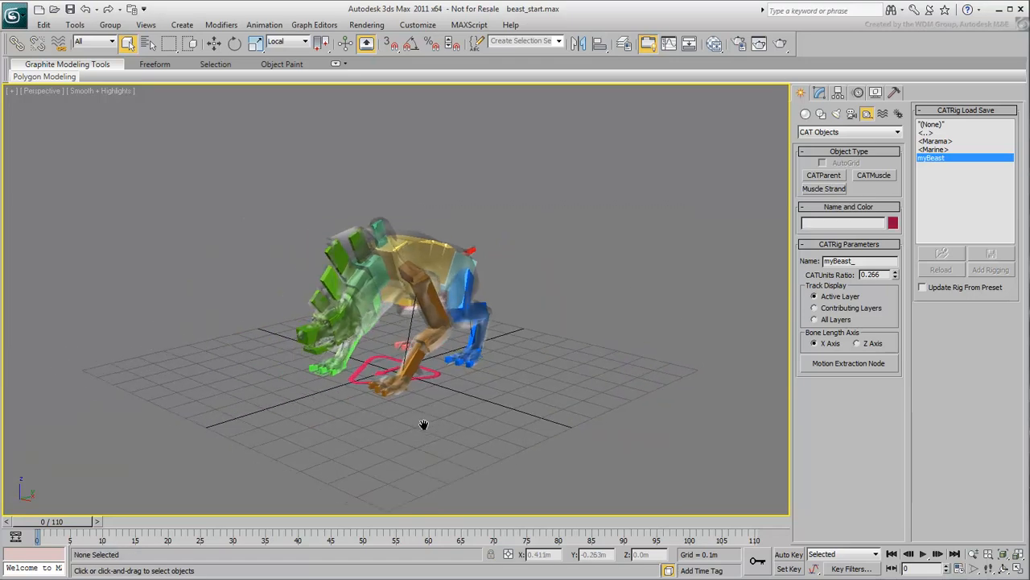
# - Unfreeze the beast mesh and turn off its see-through display with Alt+X
pyautogui.rightClick(596, 318)
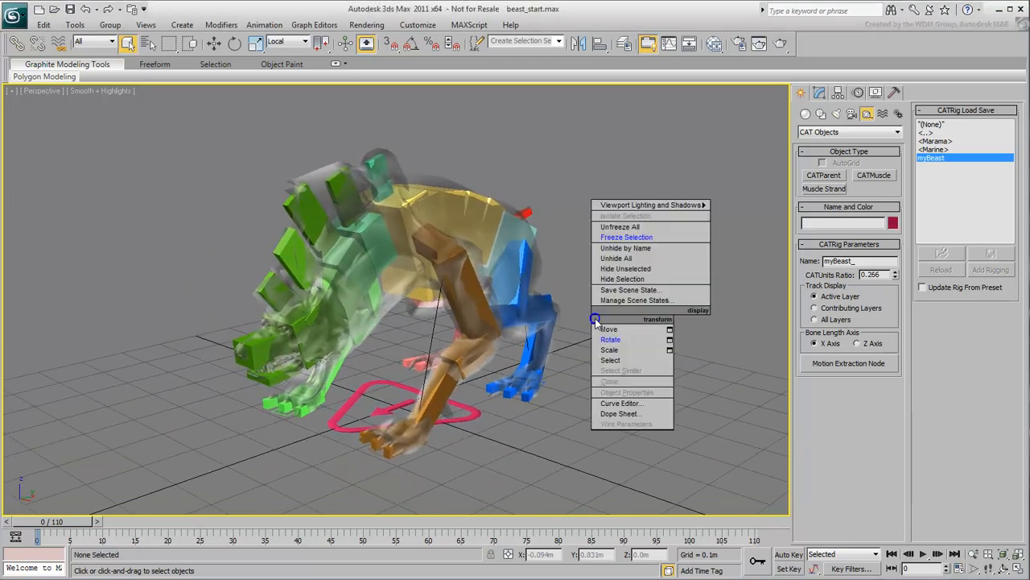
pyautogui.click(509, 230)
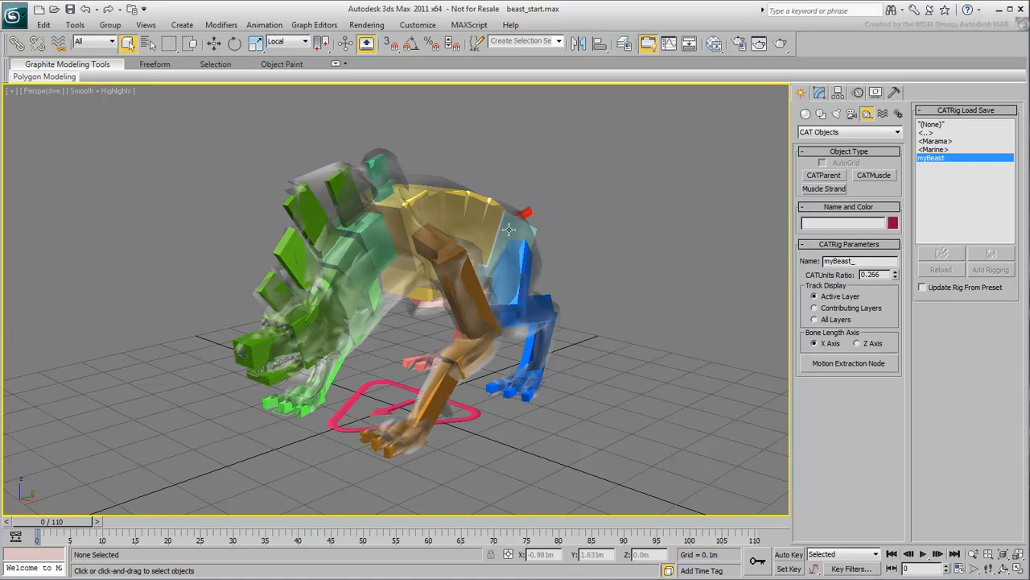
pyautogui.press('Alt+x')
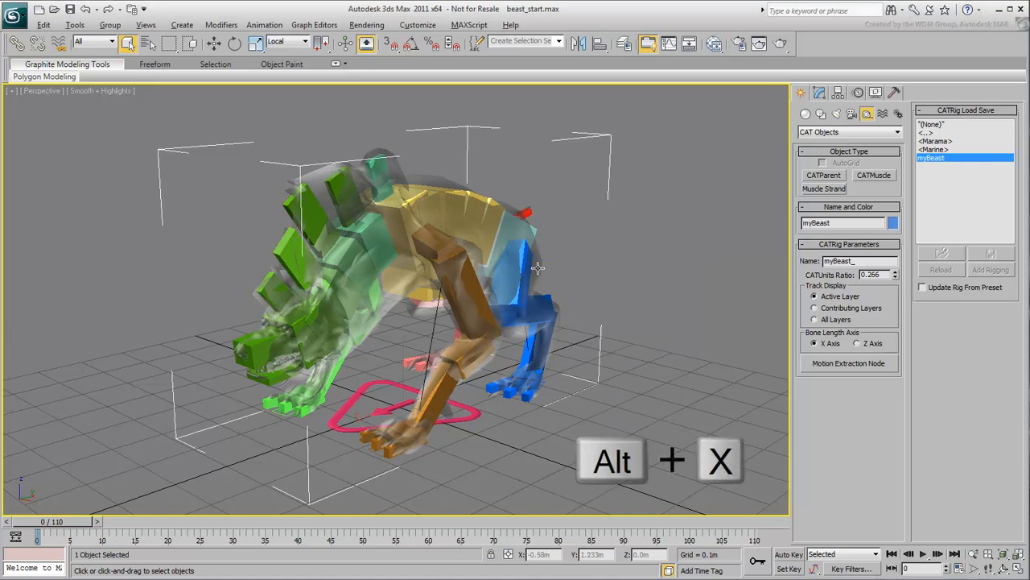
pyautogui.press('alt+x')
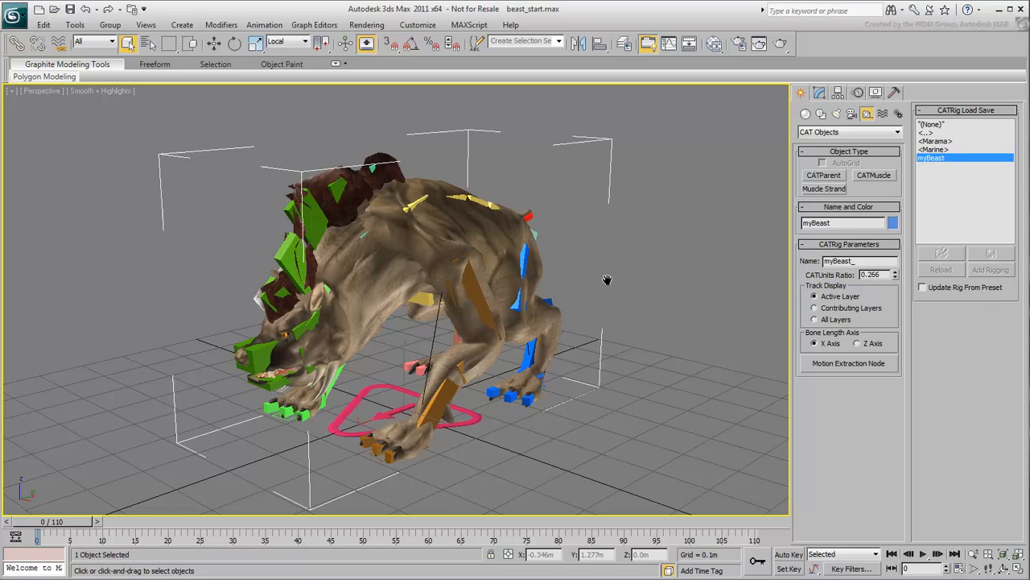
pyautogui.click(820, 92)
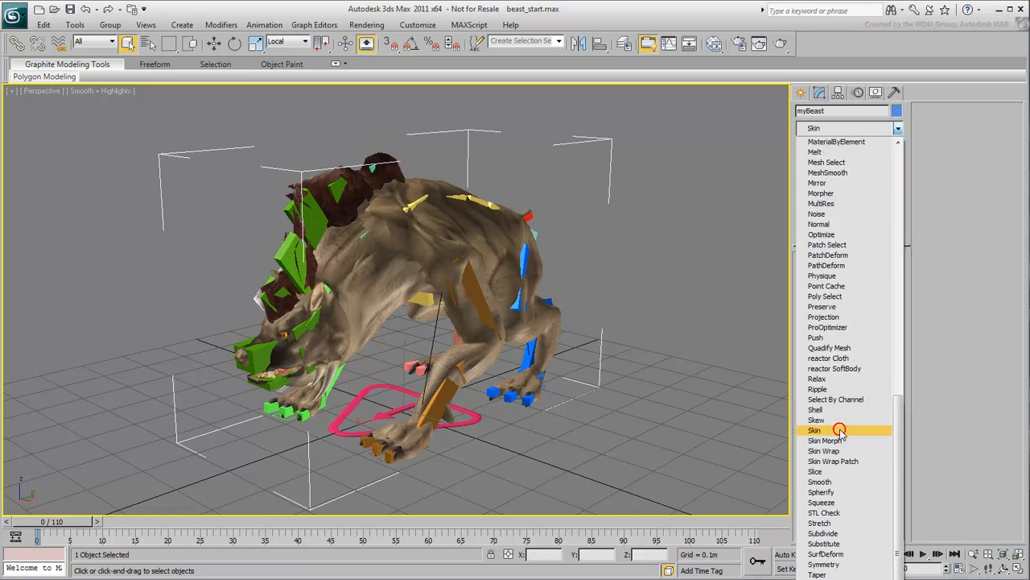
# - Apply Skin to the mesh and add myBeast_Pelvis with all child bones
pyautogui.click(814, 430)
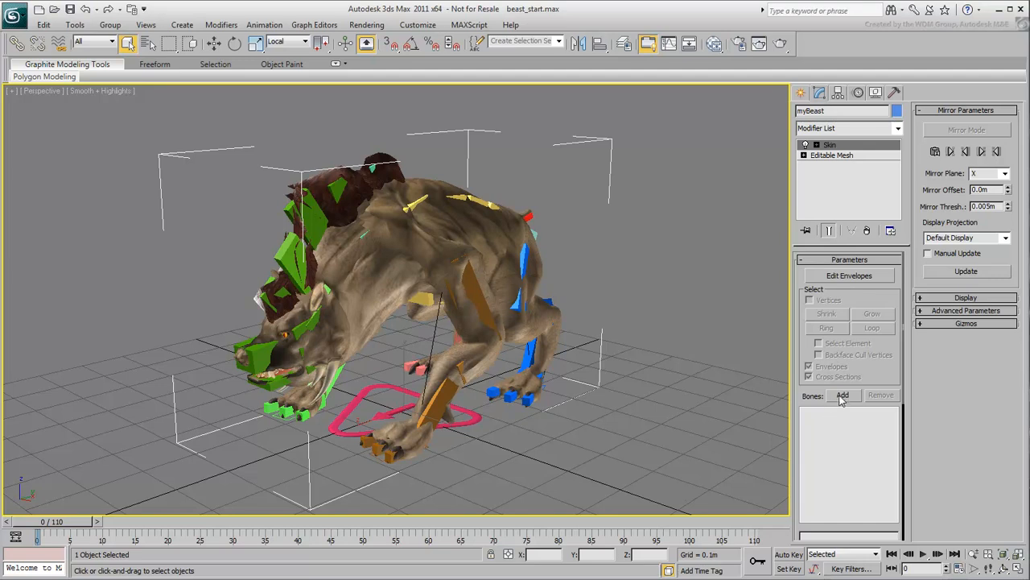
pyautogui.click(842, 395)
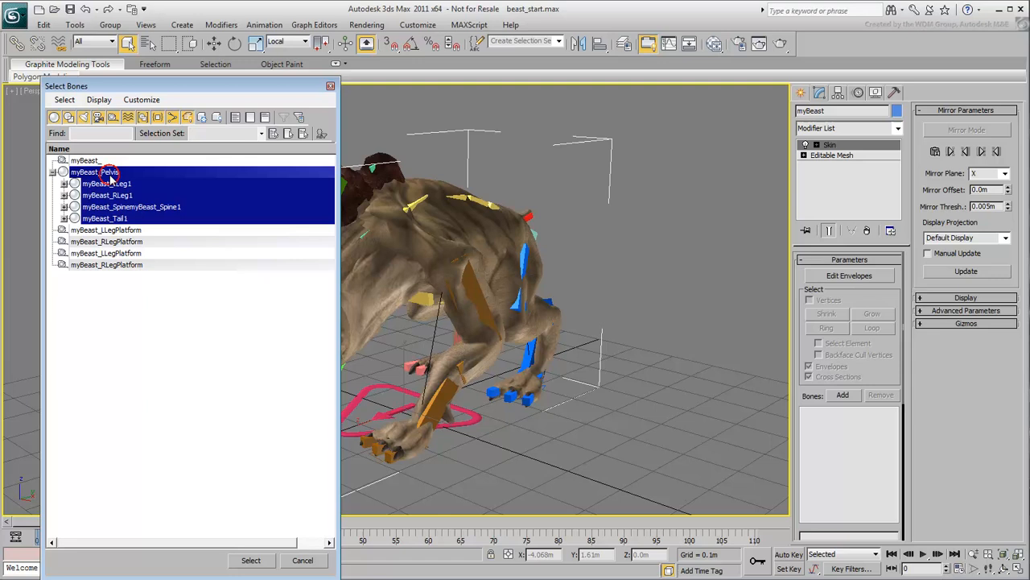
pyautogui.press('ctrl+c')
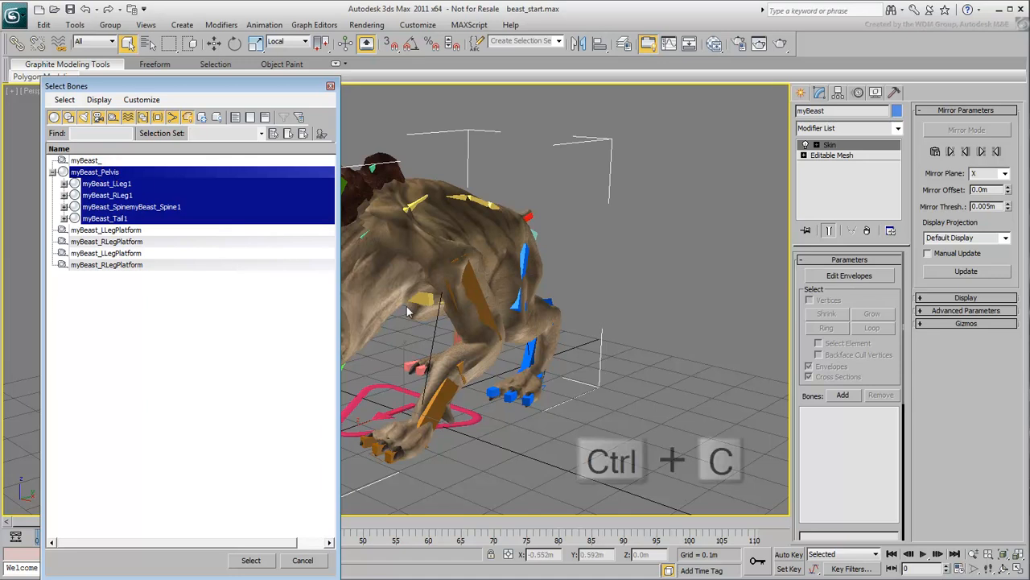
pyautogui.click(250, 560)
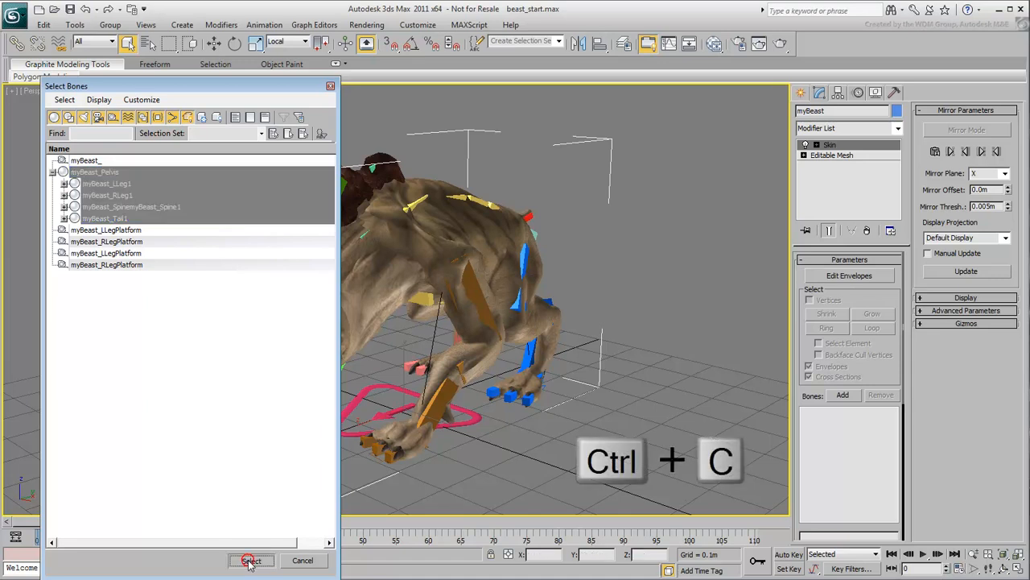
pyautogui.click(251, 559)
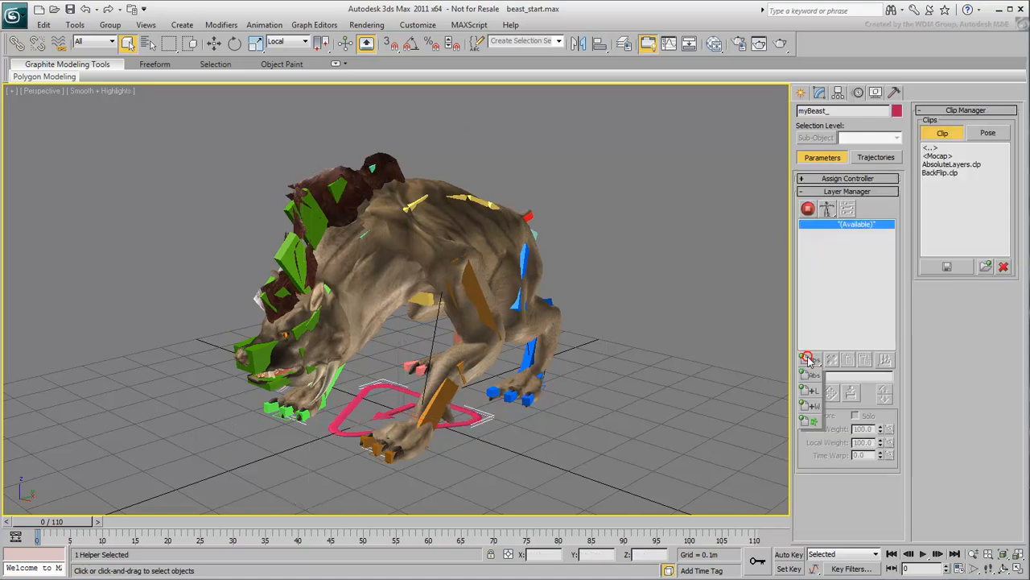
# - Add a CATMotion layer, play the walk in Animation mode, then return to Setup and delete it
pyautogui.click(808, 360)
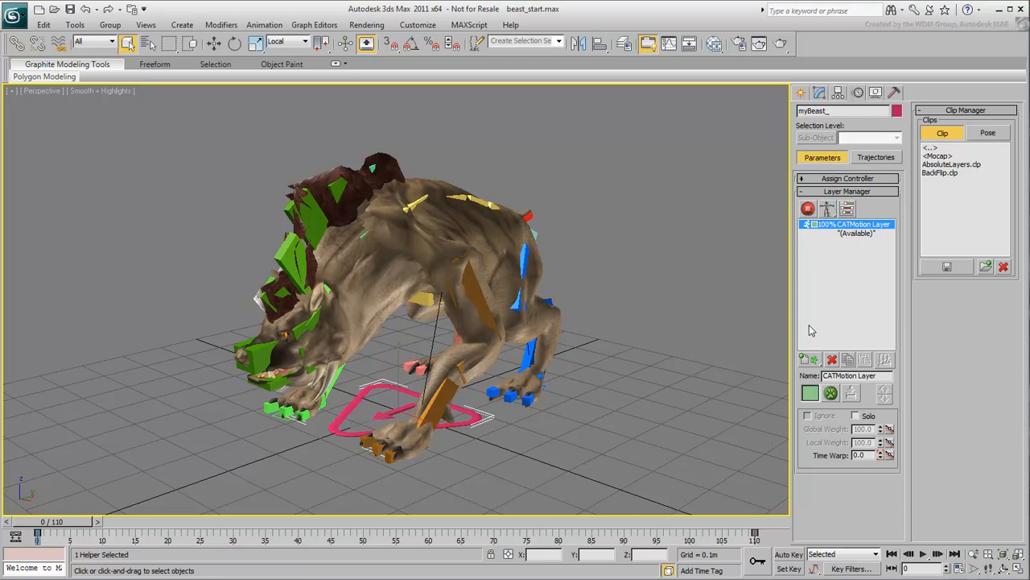
pyautogui.click(809, 209)
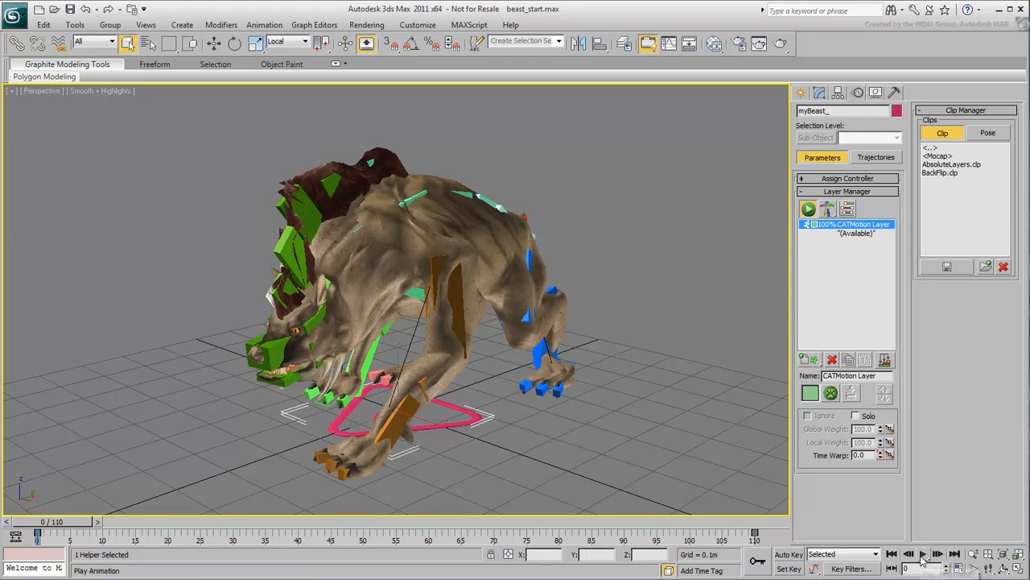
pyautogui.click(923, 553)
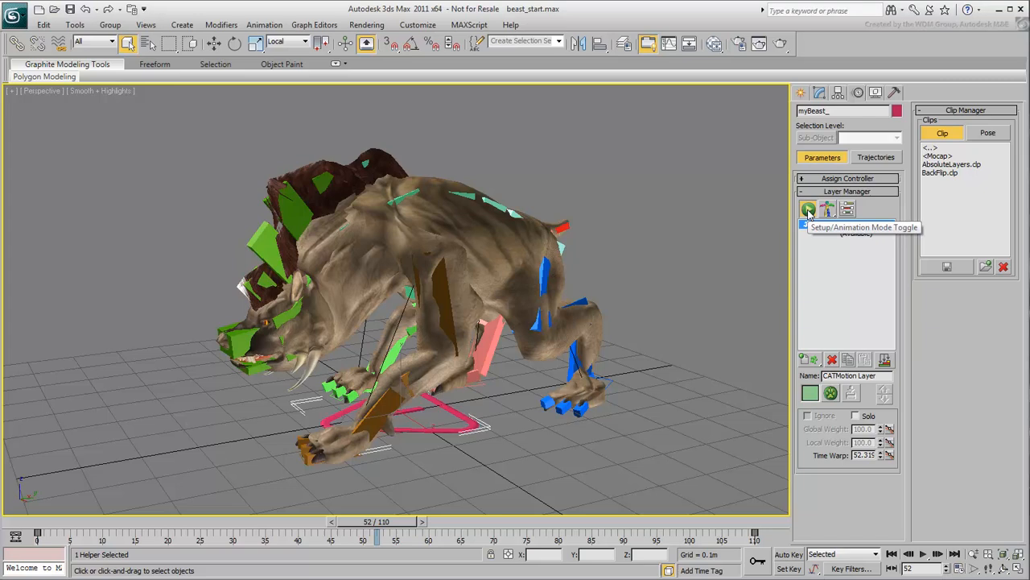
pyautogui.click(809, 208)
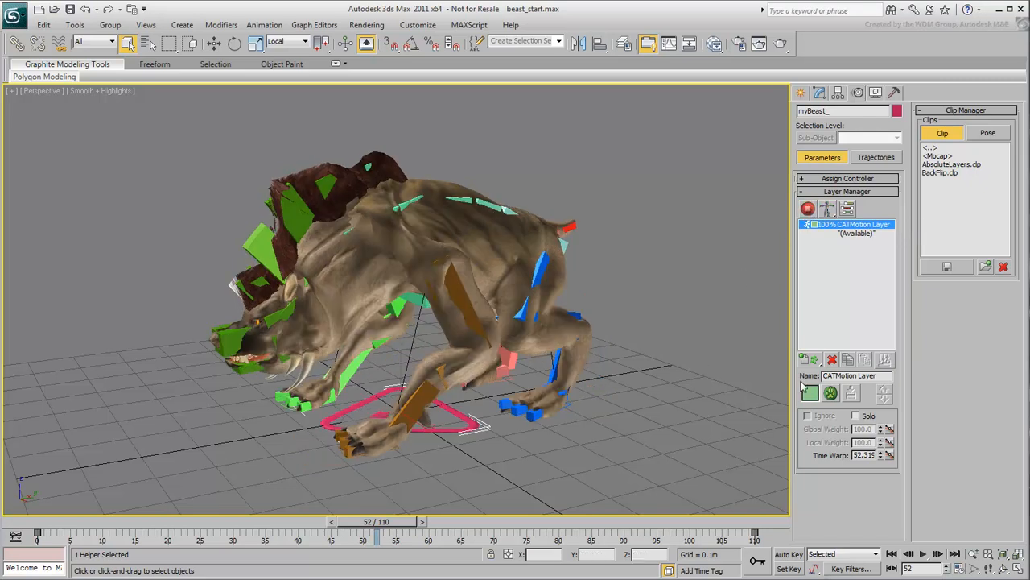
pyautogui.click(831, 359)
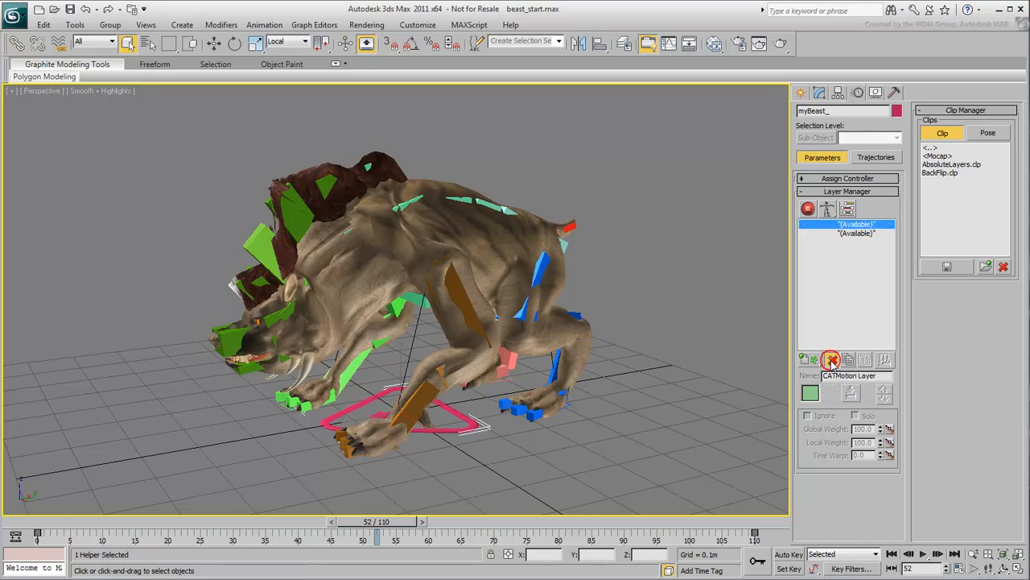